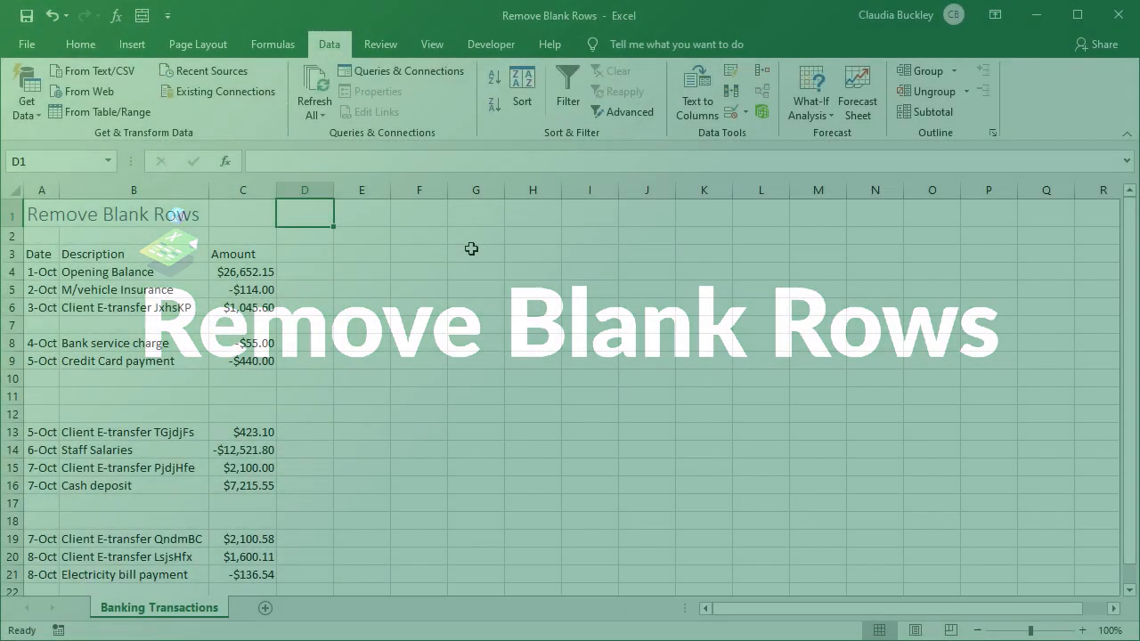
# - Explore the transactions table, toggling filtering on and off, then return to the Home commands
pyautogui.moveTo(39, 253); pyautogui.dragTo(134, 485)
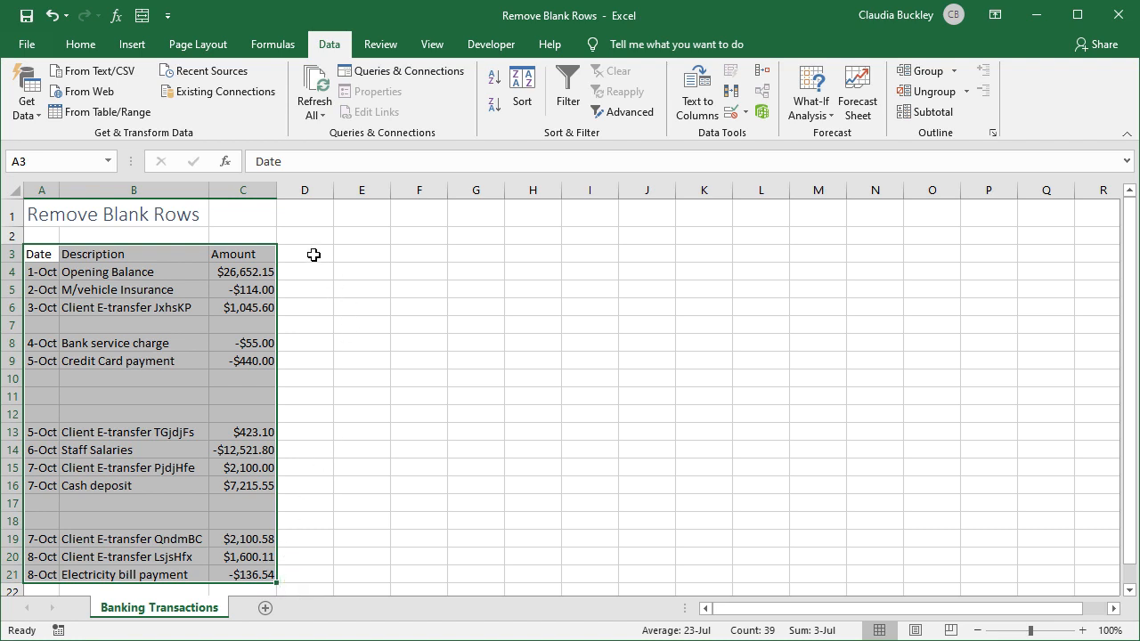
pyautogui.click(305, 253)
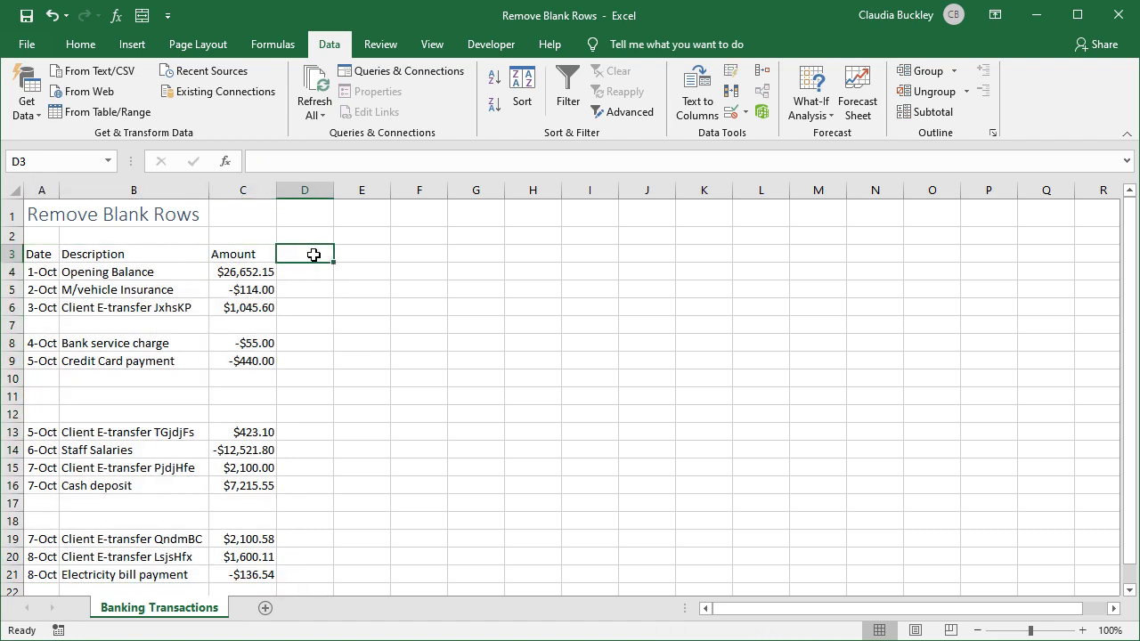
pyautogui.moveTo(228, 299)
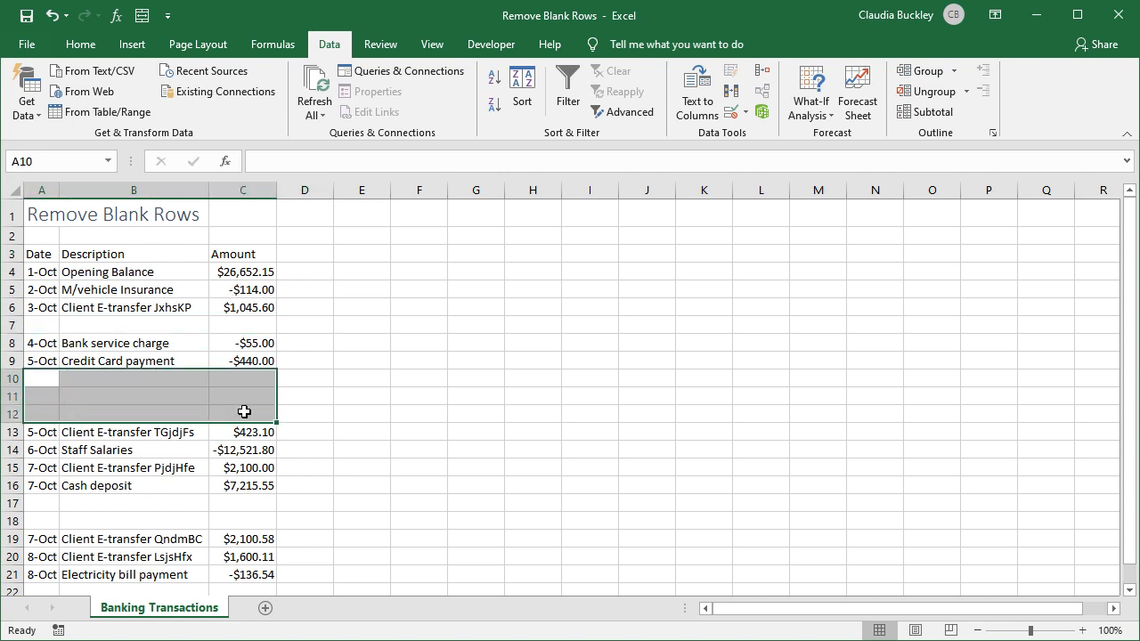
pyautogui.click(242, 252)
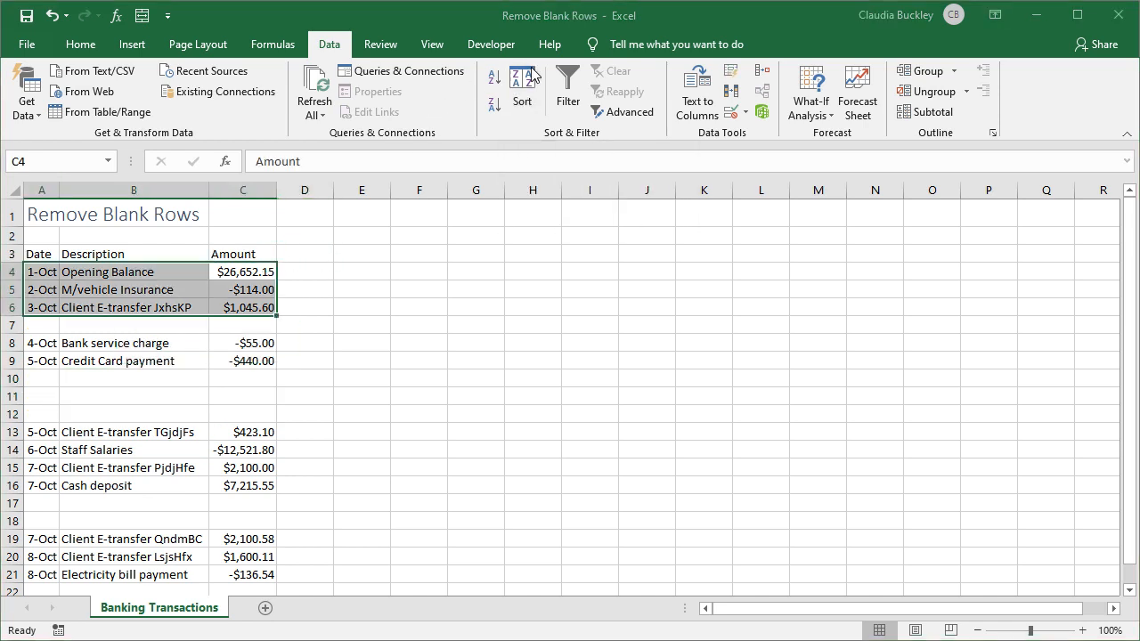
pyautogui.click(243, 252)
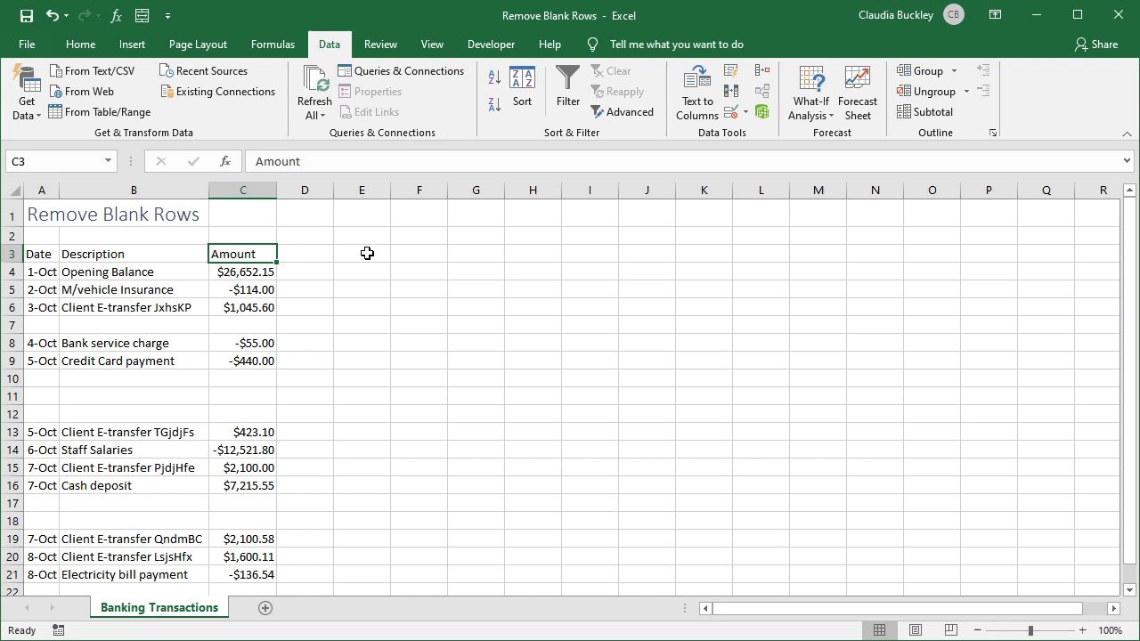
pyautogui.click(566, 86)
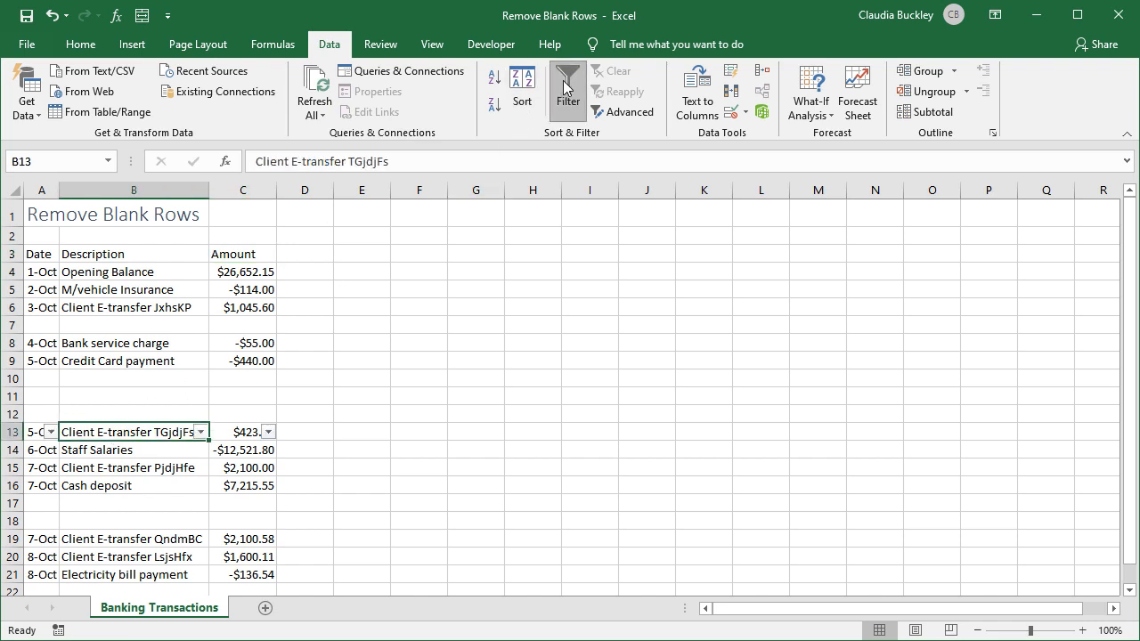
pyautogui.click(566, 85)
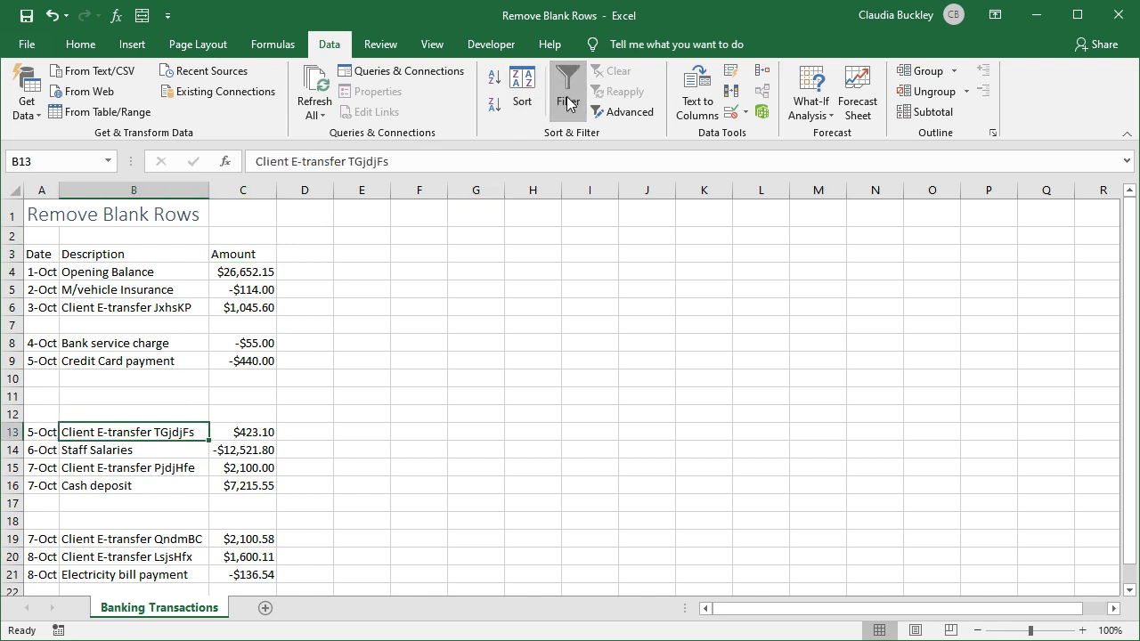
pyautogui.click(305, 214)
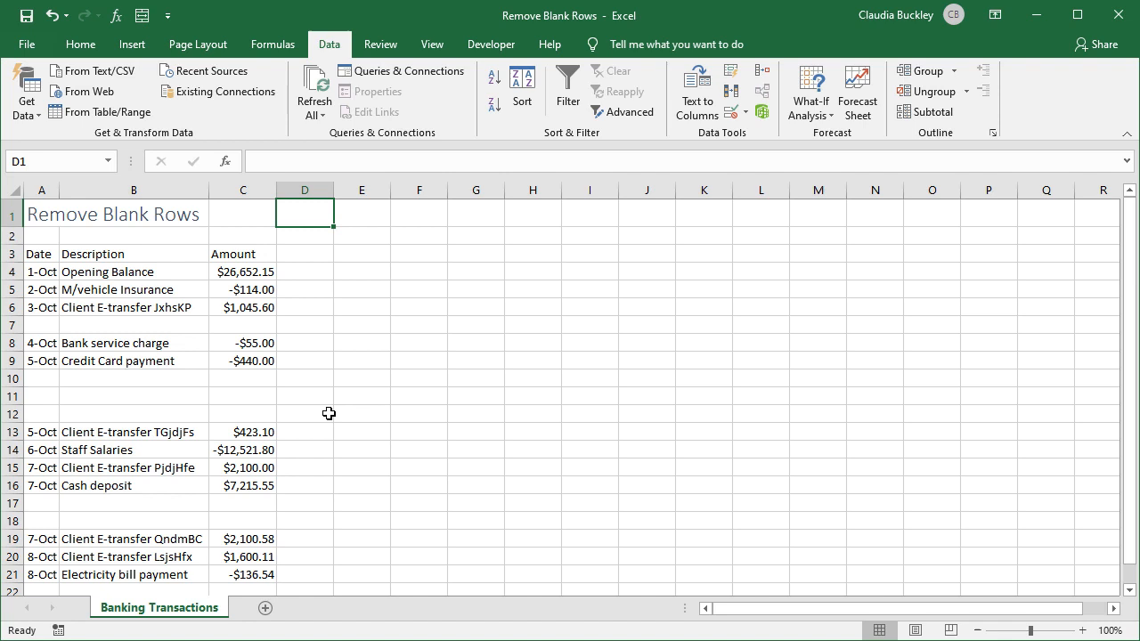
pyautogui.click(78, 42)
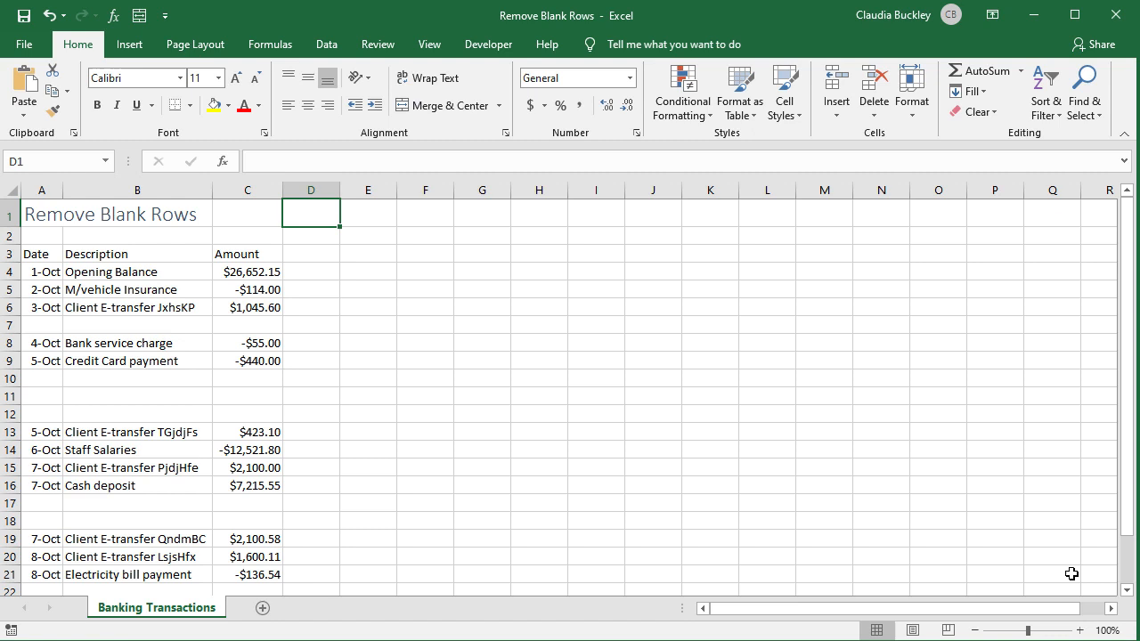
pyautogui.moveTo(790, 510)
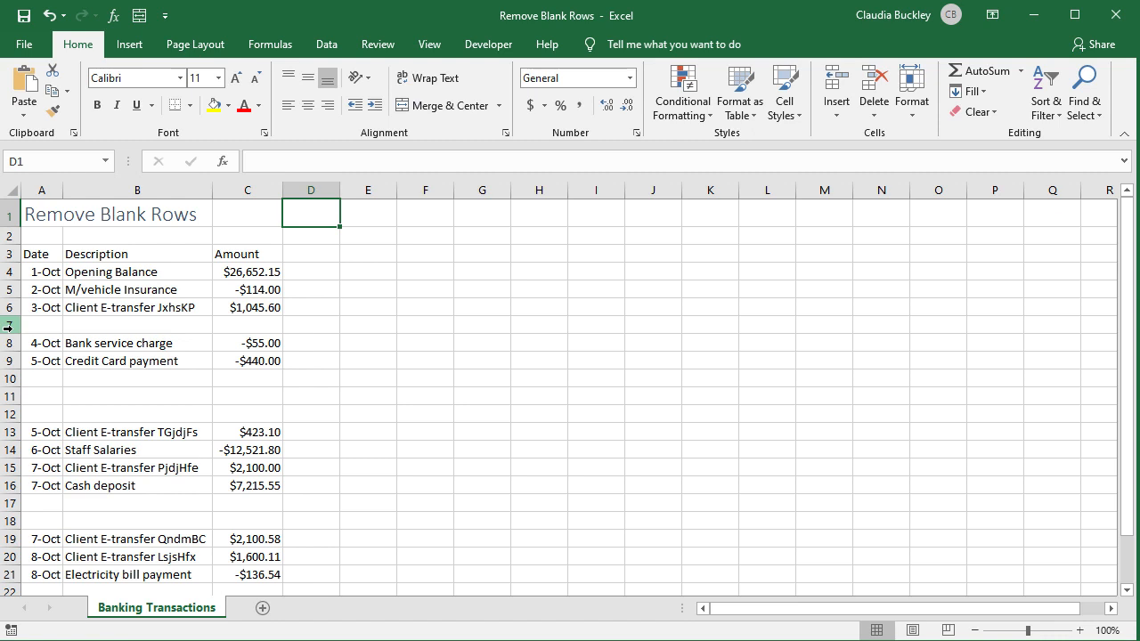
# - Select the scattered blank rows (row 7 and the groups below) via their row headers for deletion
pyautogui.rightClick(9, 324)
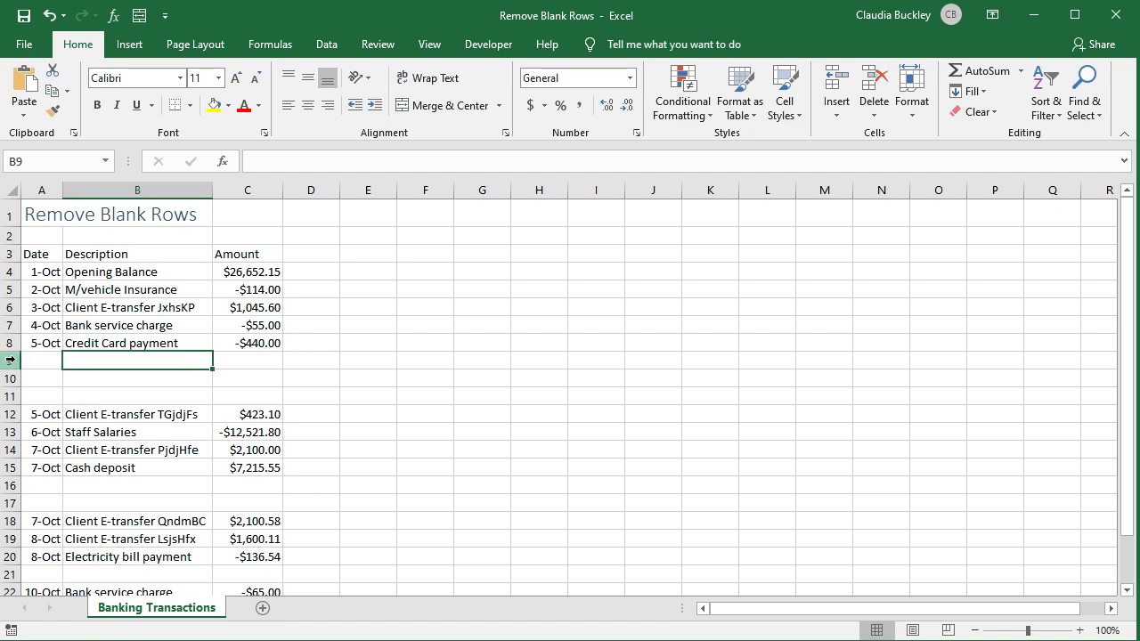
pyautogui.click(10, 359)
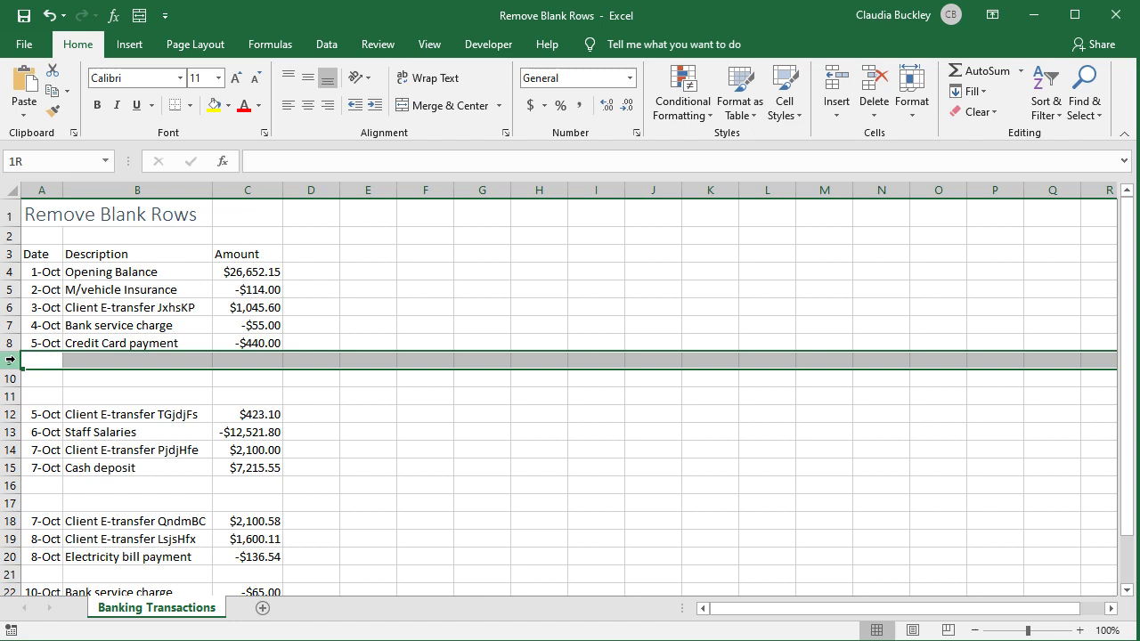
pyautogui.moveTo(11, 359); pyautogui.dragTo(11, 378)
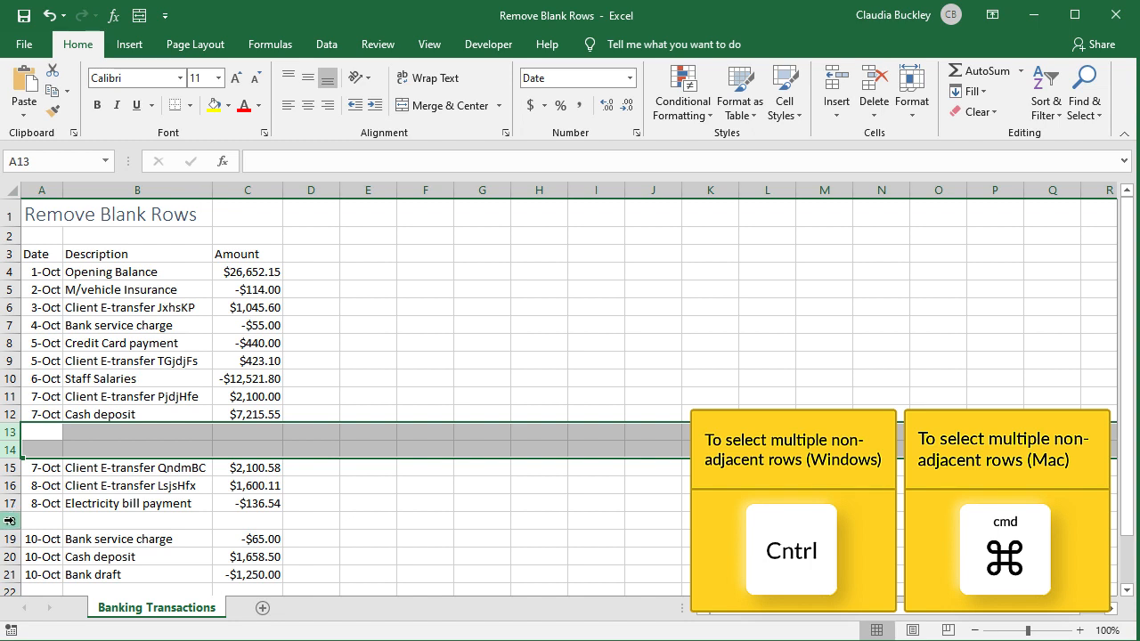
pyautogui.click(41, 520)
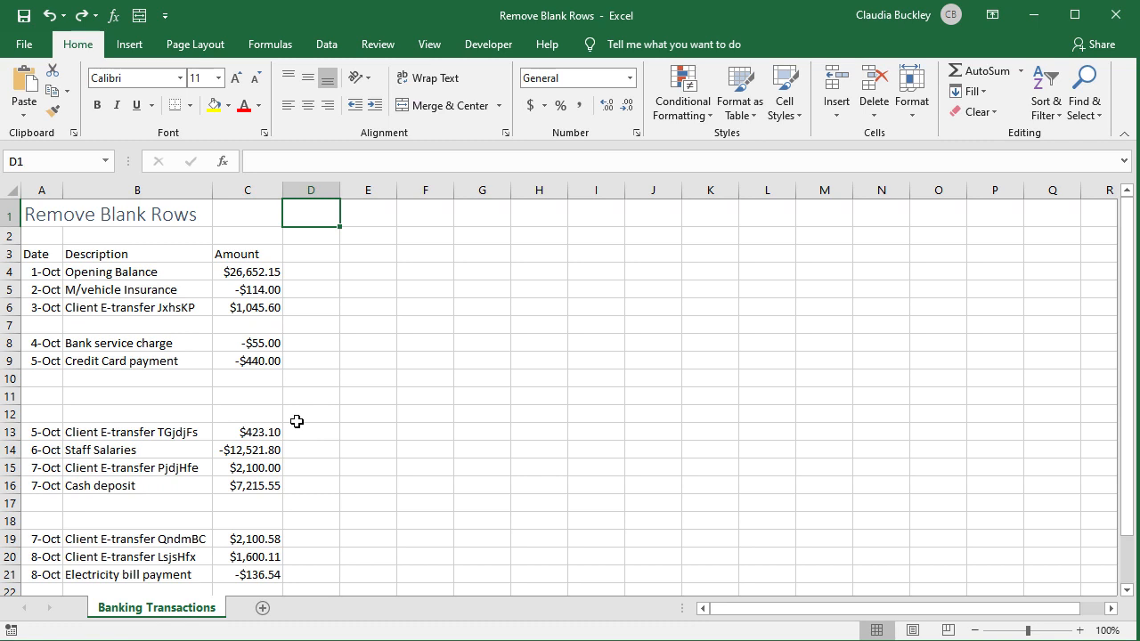
pyautogui.moveTo(219, 342)
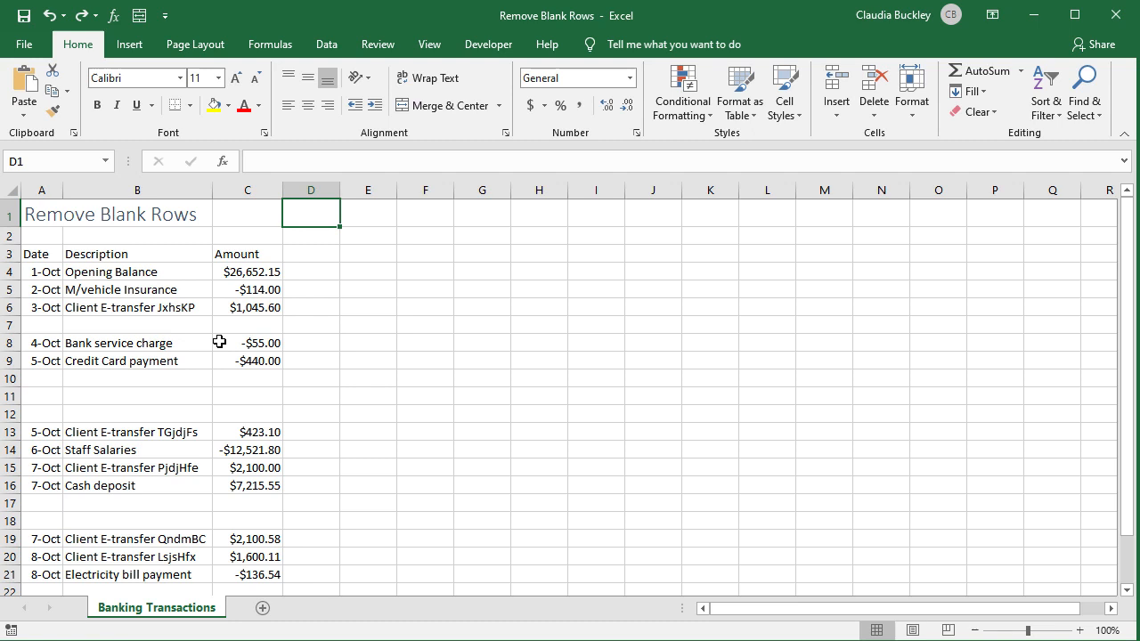
# - Sort the selected transactions range ascending by the Date column so blank rows drop below the list
pyautogui.moveTo(35, 253); pyautogui.dragTo(258, 377)
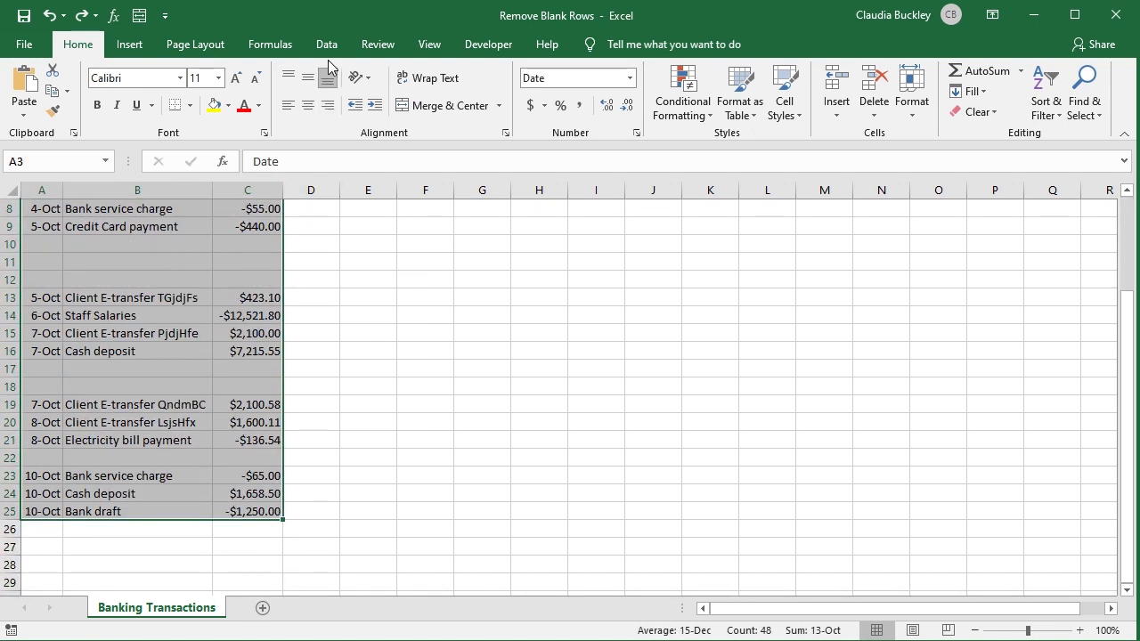
pyautogui.click(328, 43)
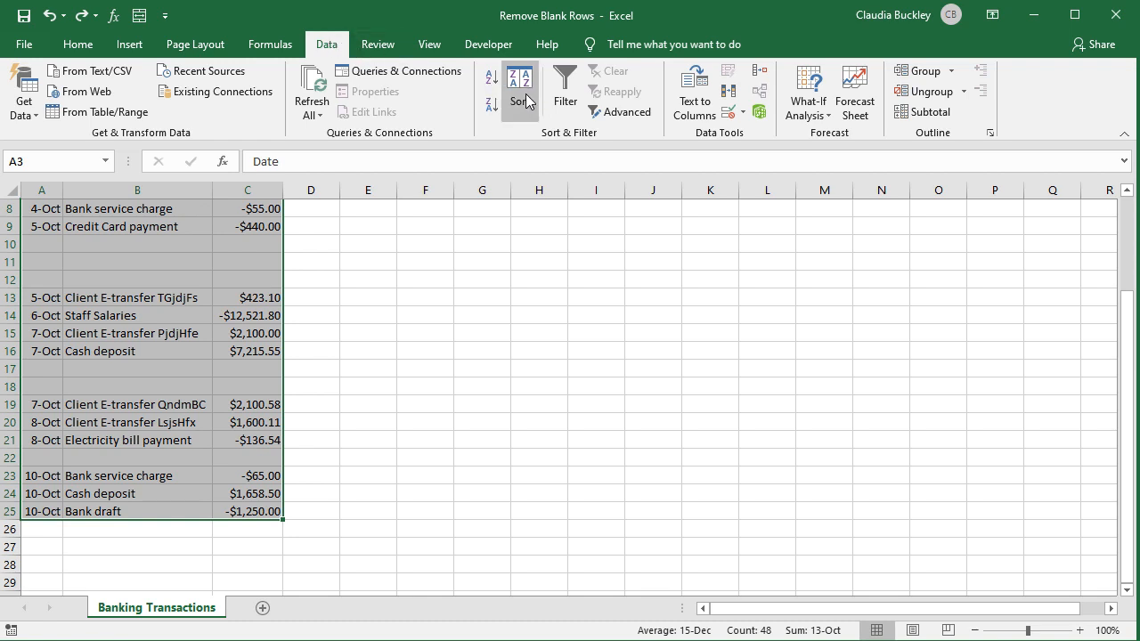
pyautogui.click(520, 93)
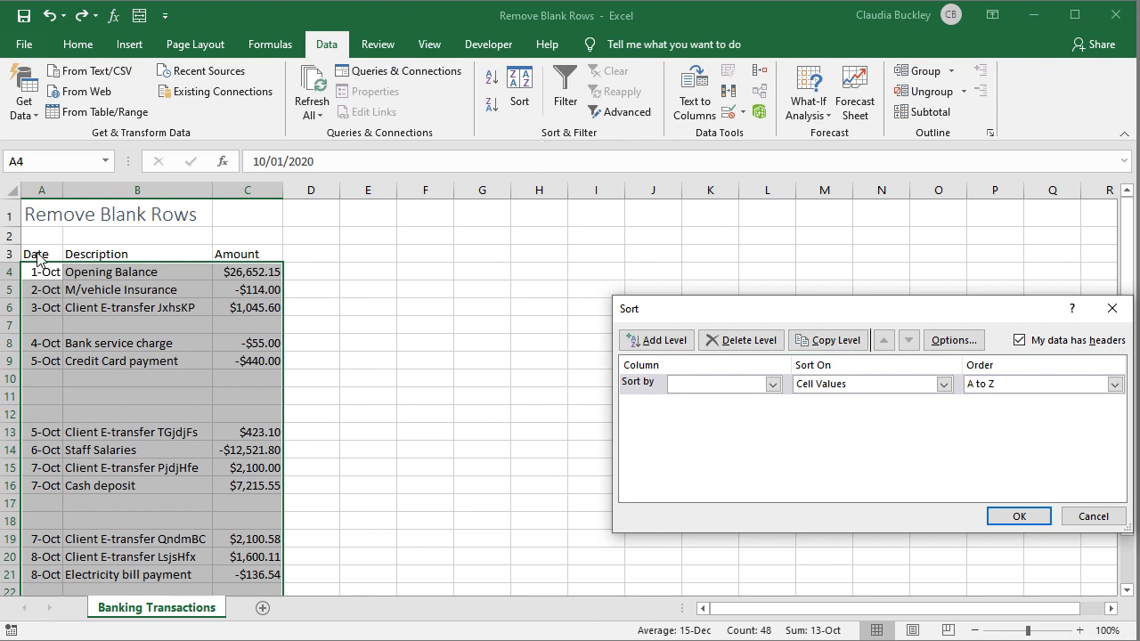
pyautogui.moveTo(882, 335)
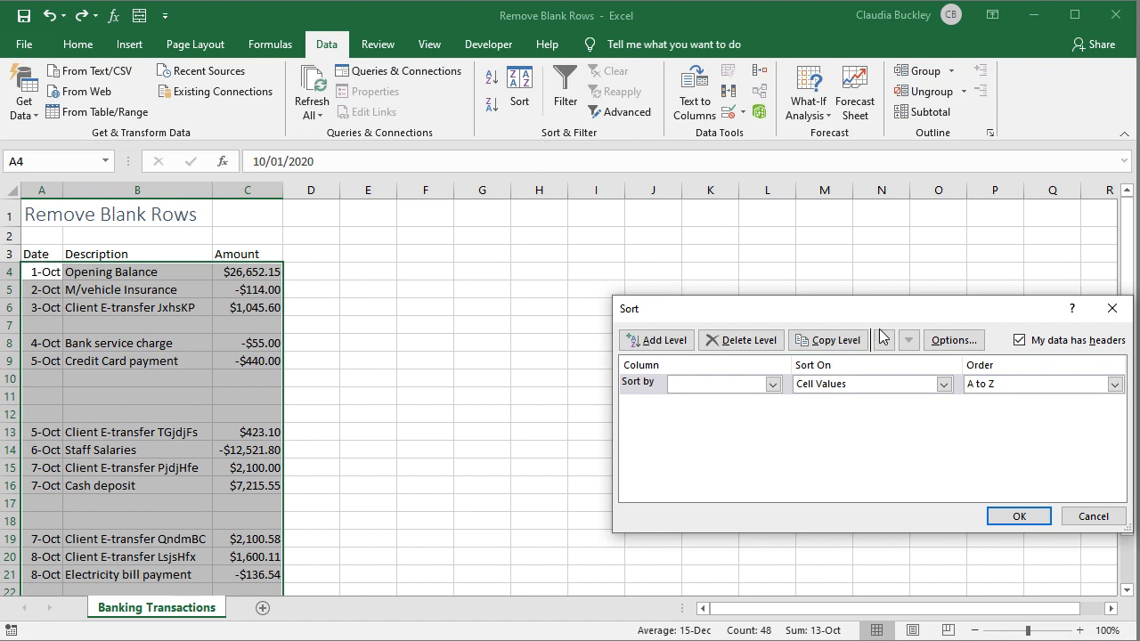
pyautogui.moveTo(1079, 356)
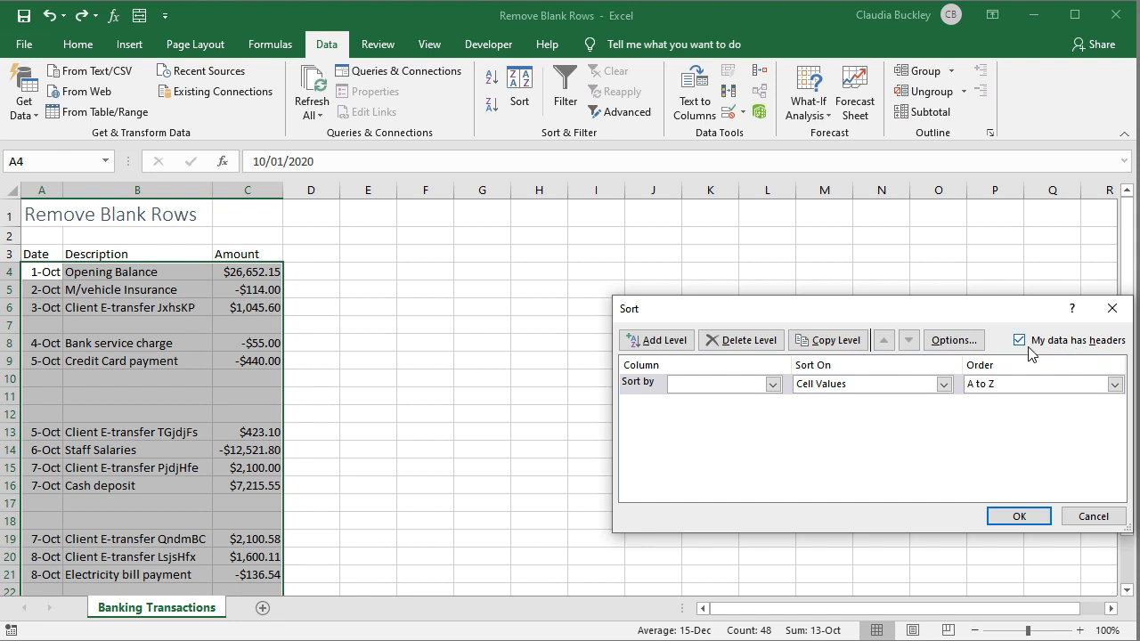
pyautogui.click(771, 385)
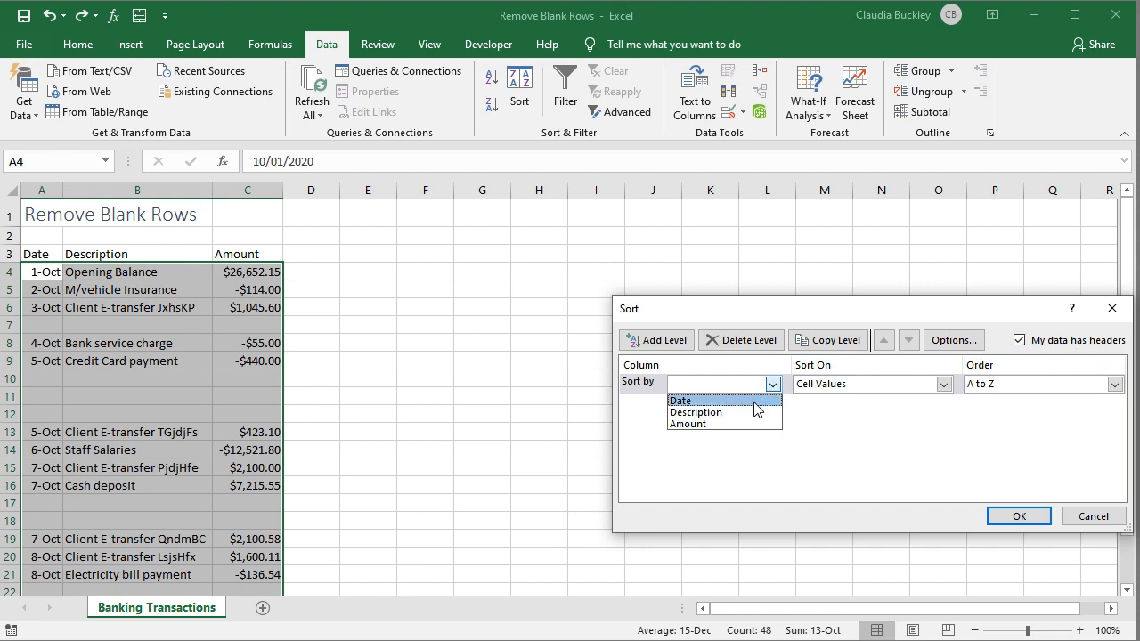
pyautogui.click(680, 399)
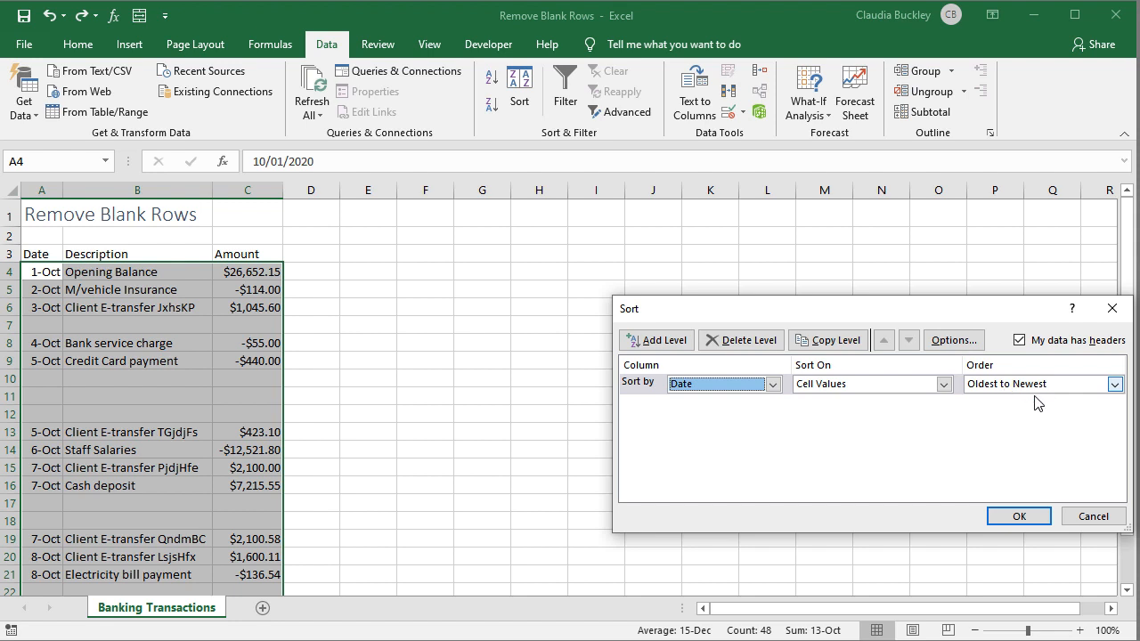
pyautogui.click(1019, 517)
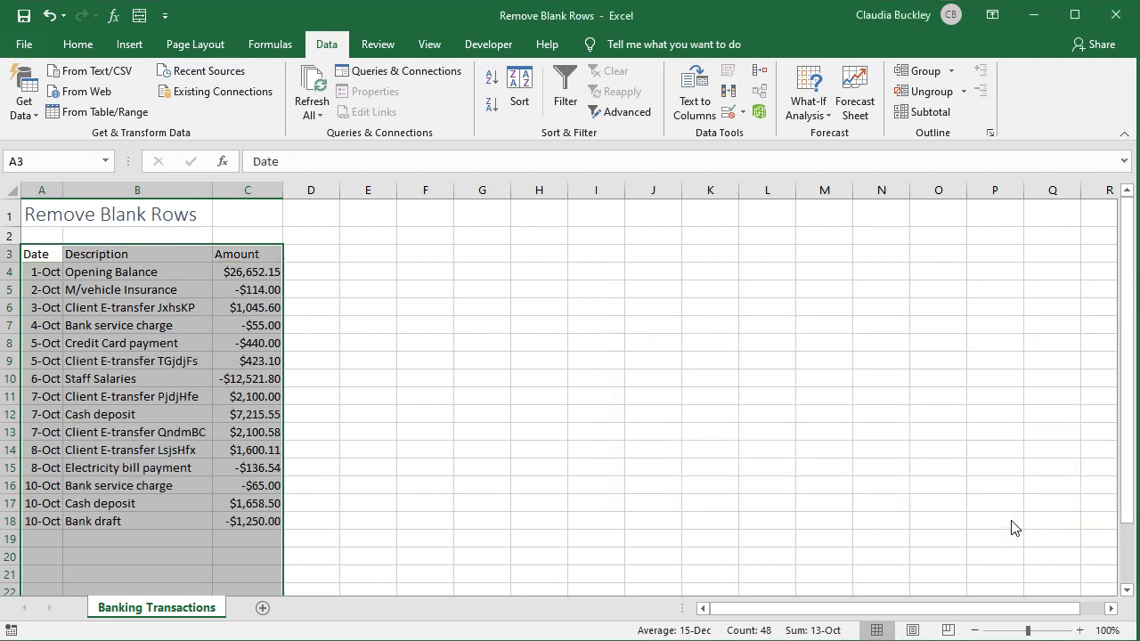
pyautogui.moveTo(990, 516)
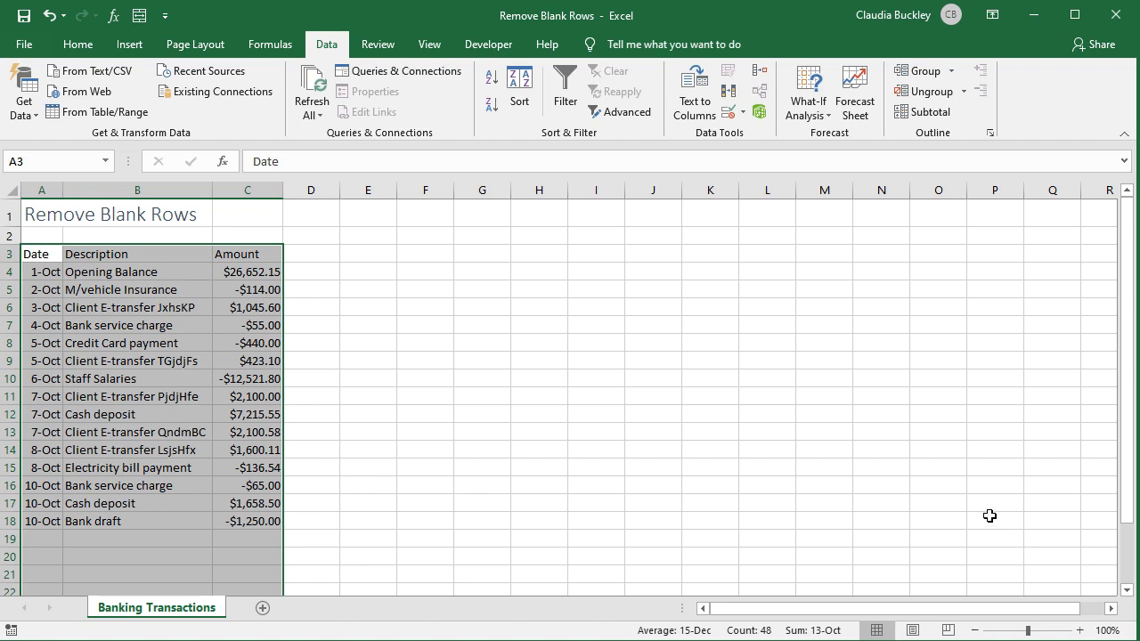
pyautogui.moveTo(333, 342)
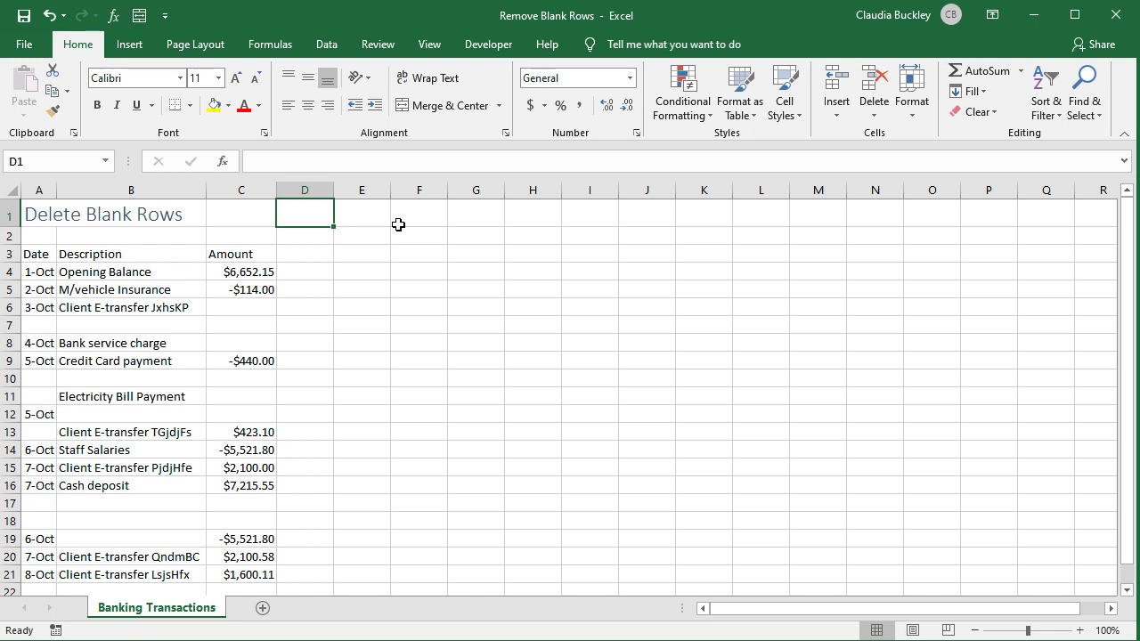
pyautogui.moveTo(359, 191)
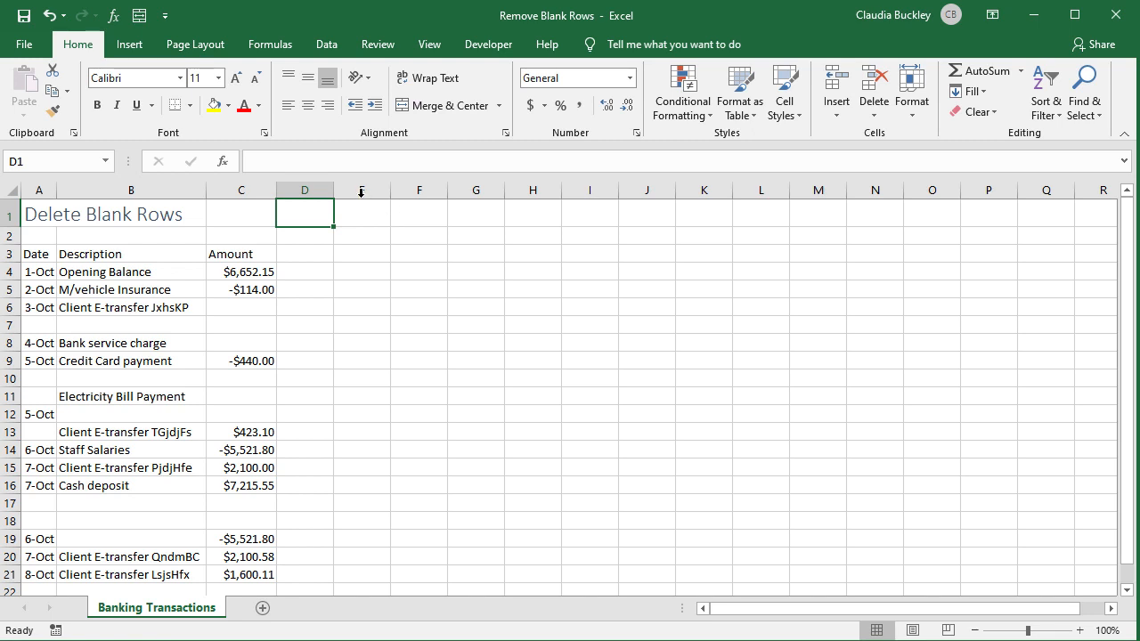
# - Apply AutoFilter to A3:C21 and filter the Date column to show (Blanks) only
pyautogui.moveTo(39, 253); pyautogui.dragTo(130, 520)
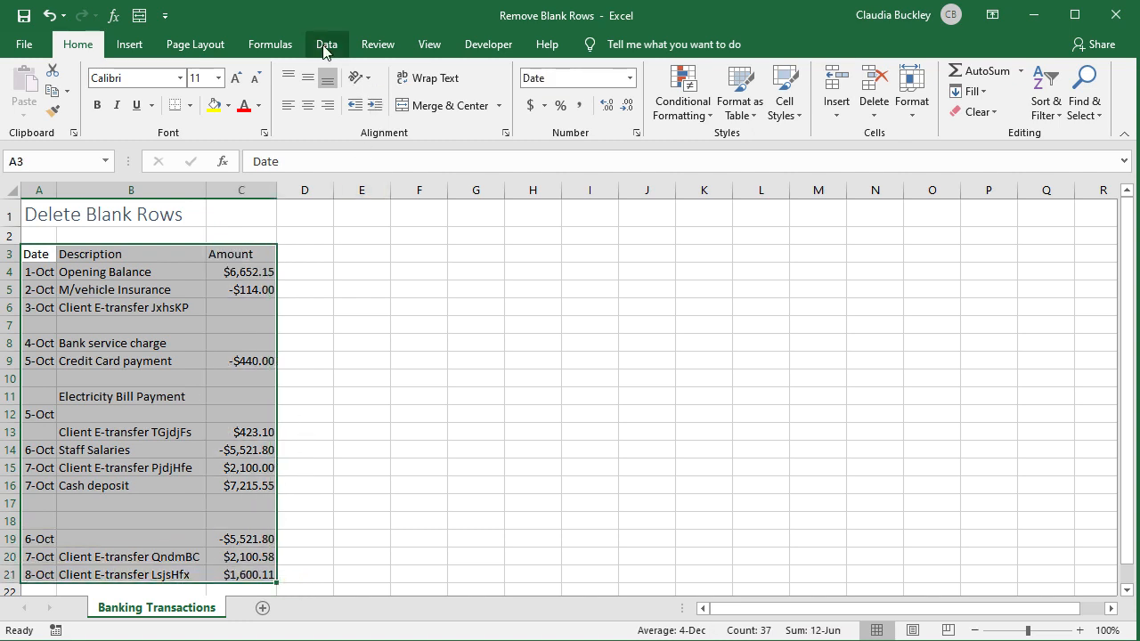
pyautogui.click(565, 89)
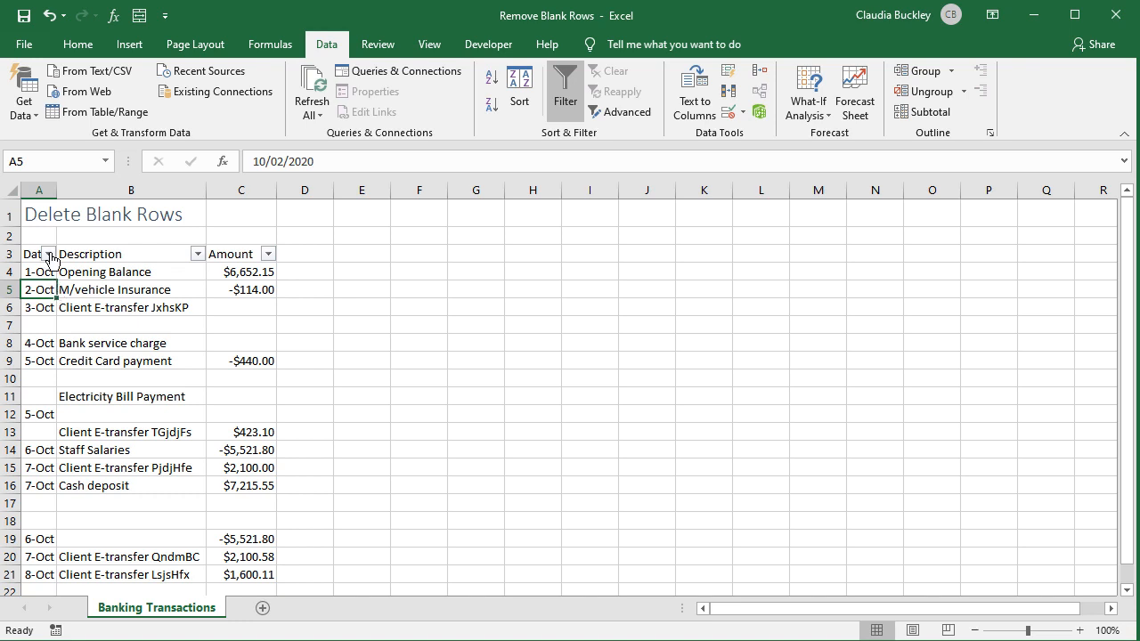
pyautogui.click(50, 253)
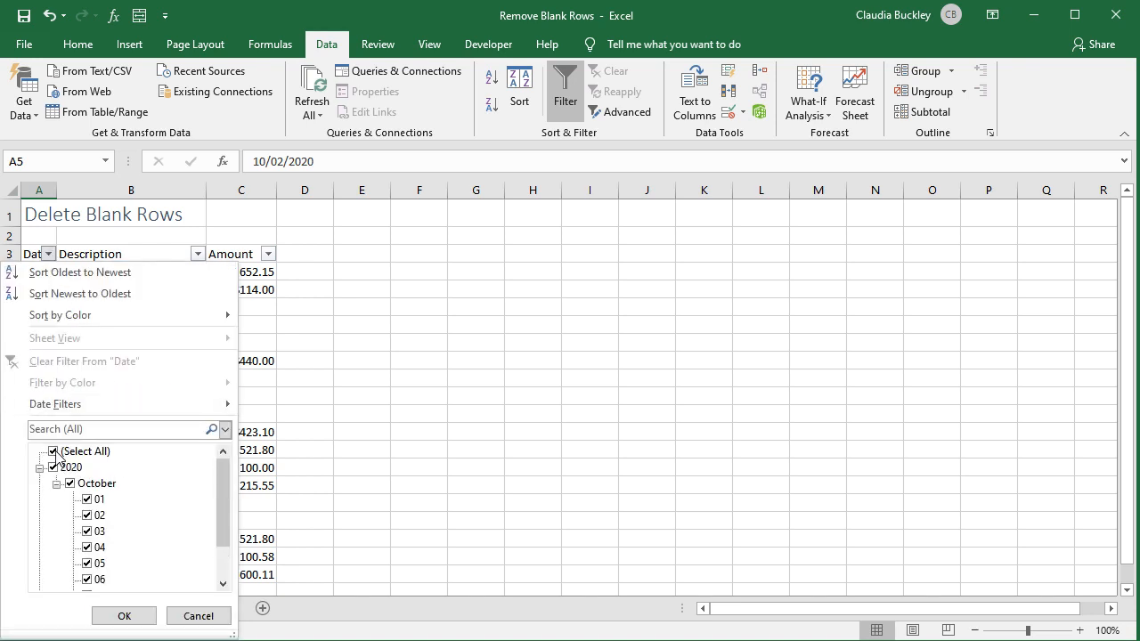
pyautogui.click(53, 453)
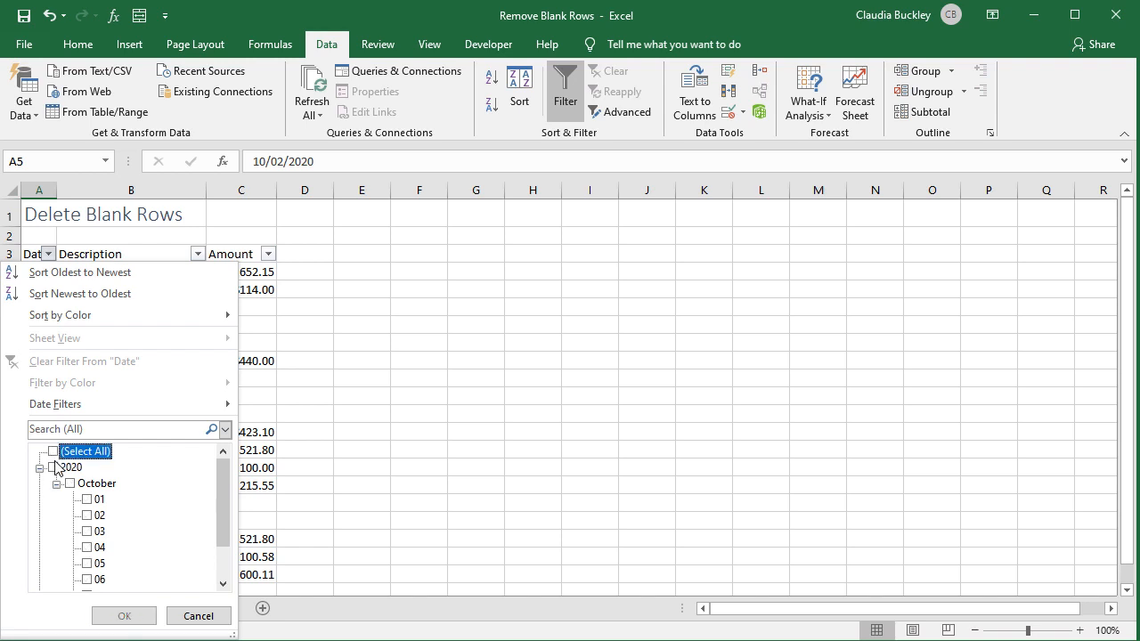
pyautogui.click(41, 467)
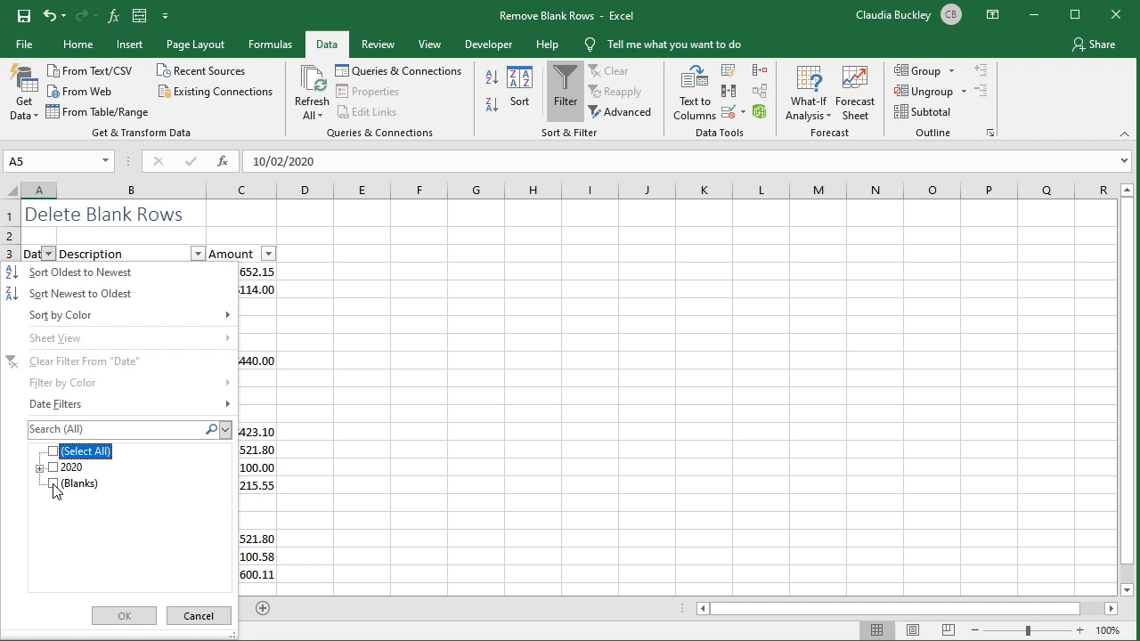
pyautogui.click(53, 482)
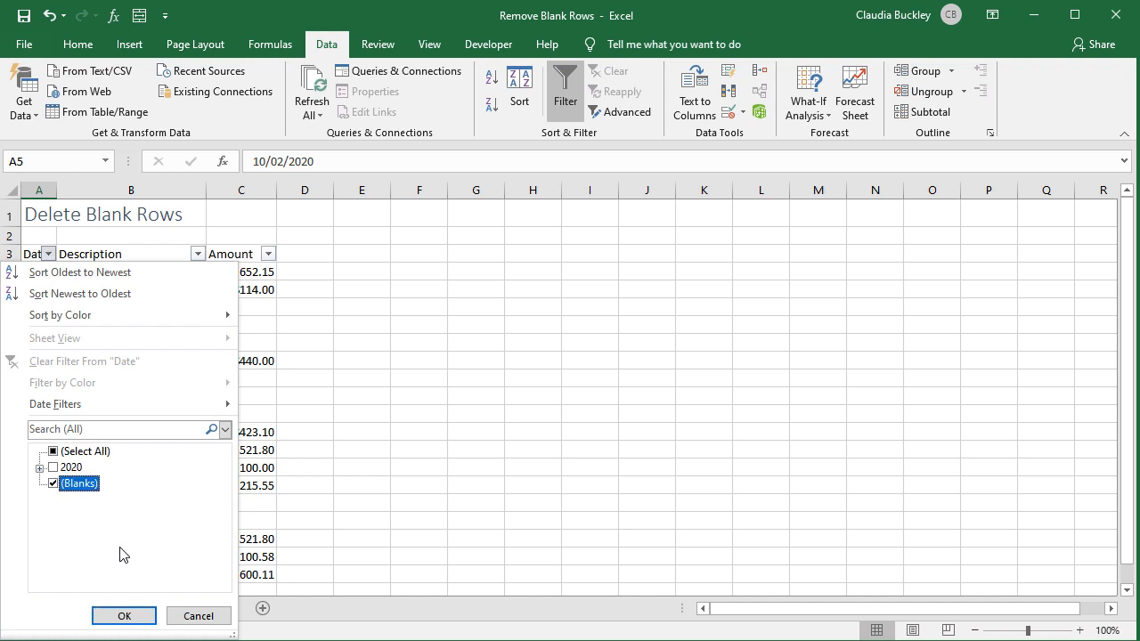
pyautogui.click(123, 616)
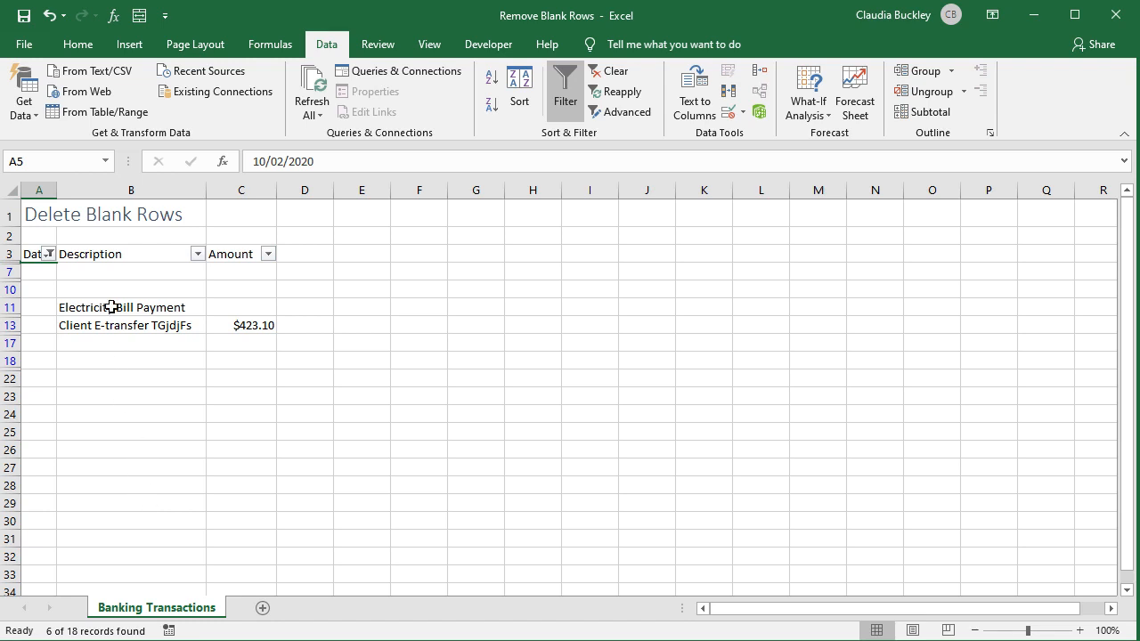
pyautogui.moveTo(34, 278)
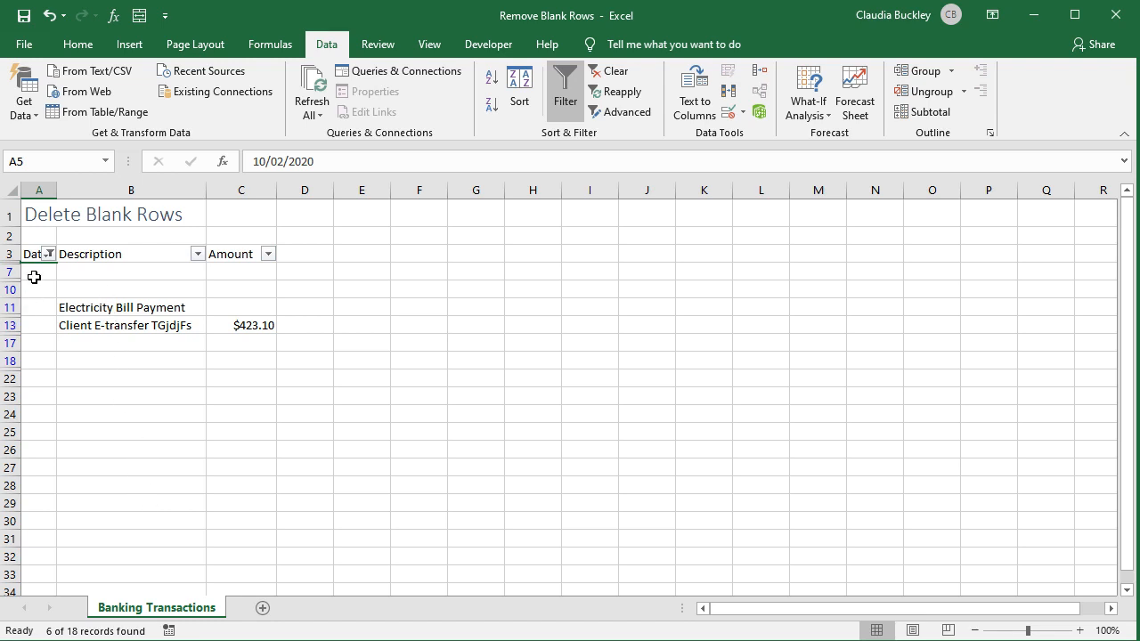
pyautogui.moveTo(36, 333)
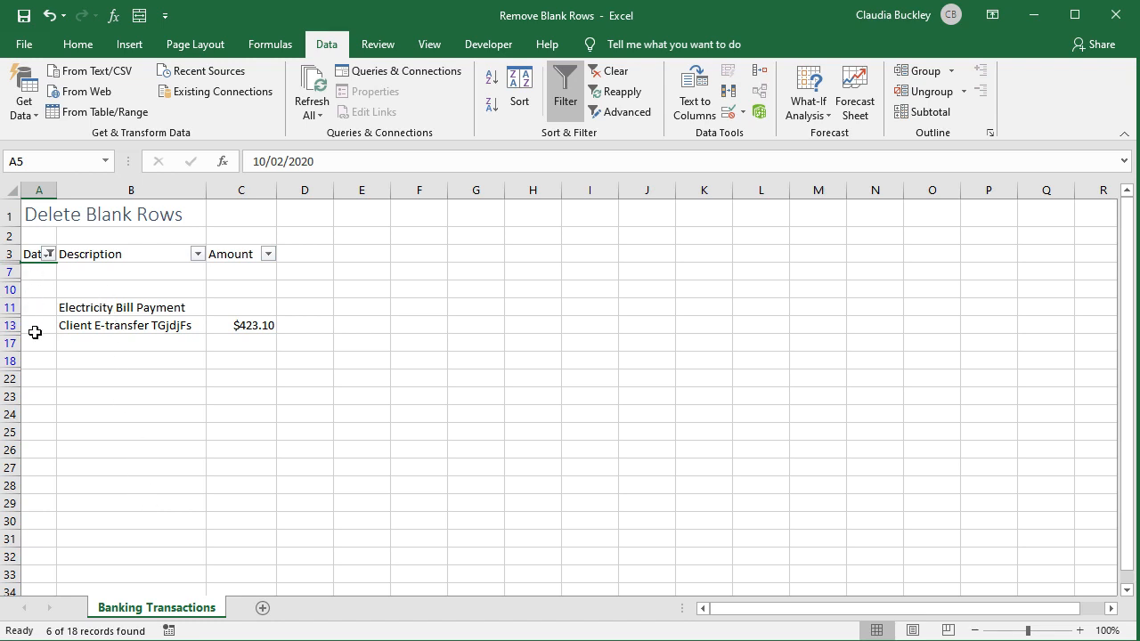
# - Filter the Description column to (Blanks) only, leaving just the fully blank rows visible
pyautogui.click(196, 253)
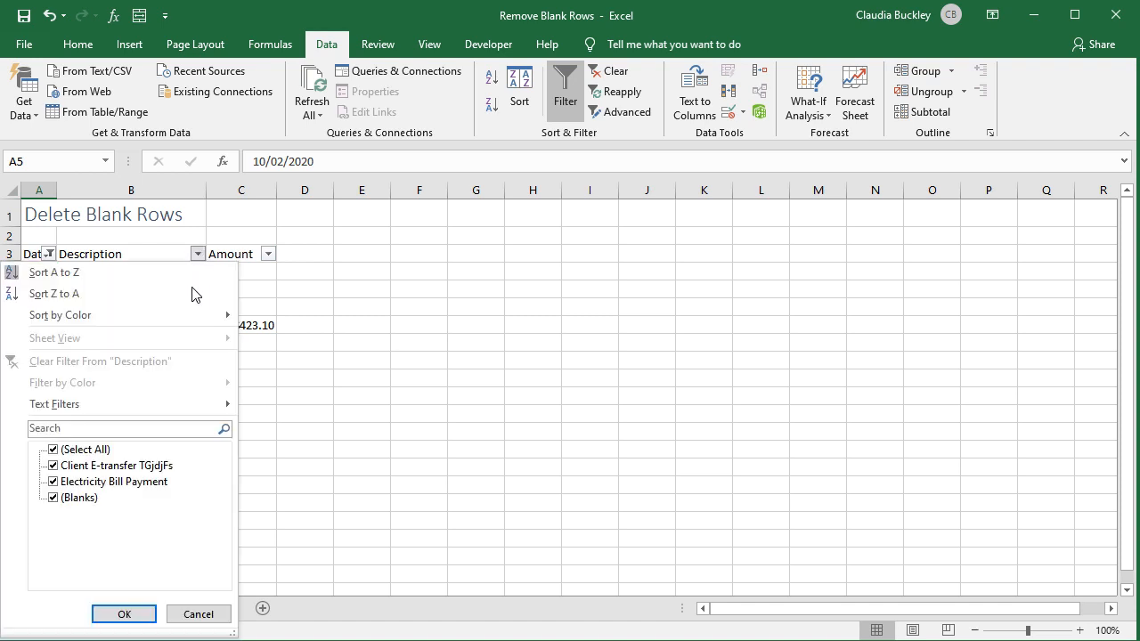
pyautogui.click(53, 449)
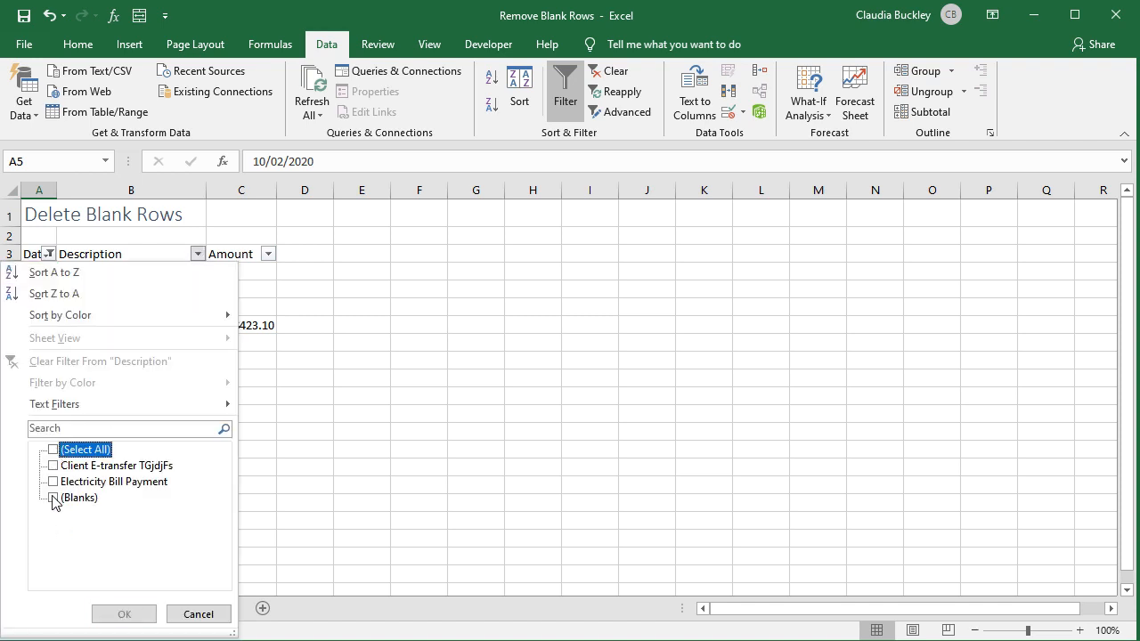
pyautogui.click(123, 612)
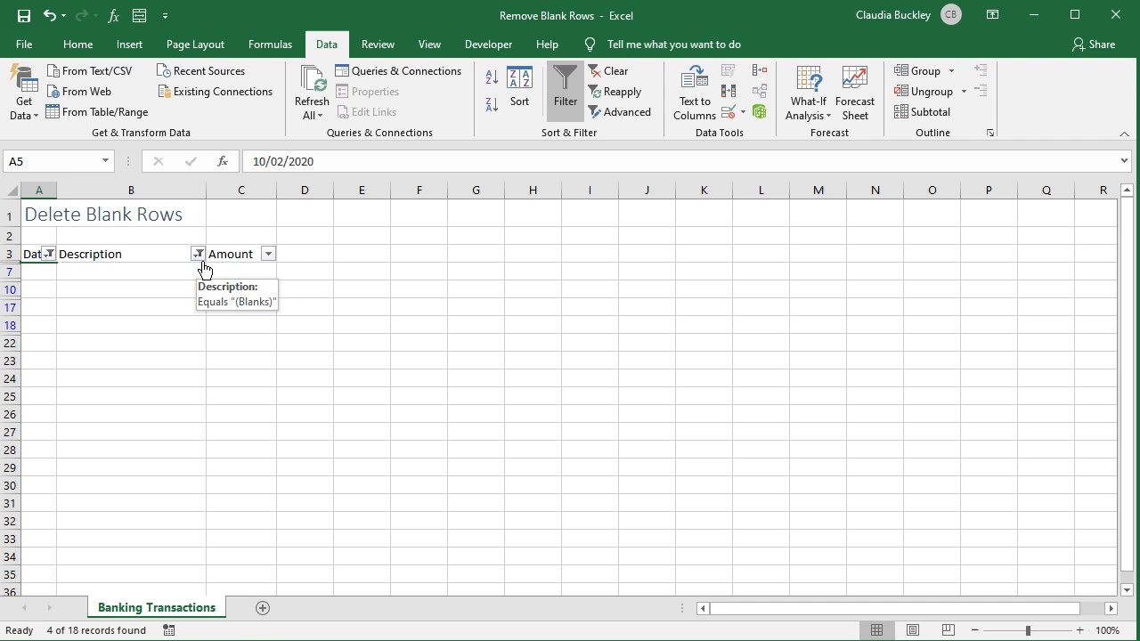
pyautogui.moveTo(261, 271)
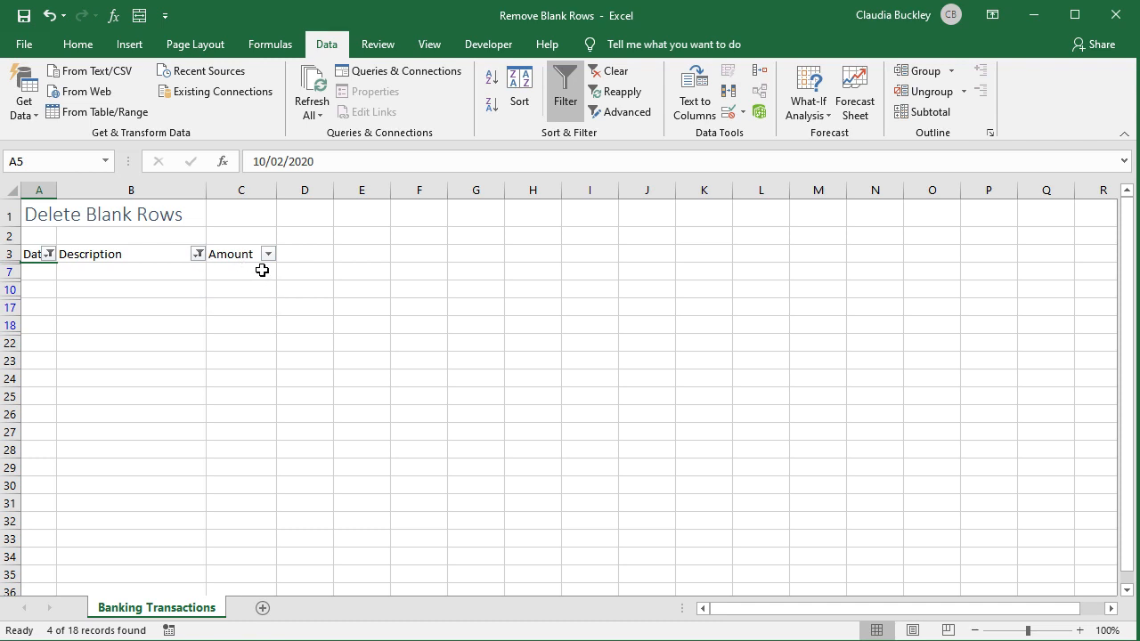
pyautogui.moveTo(14, 278)
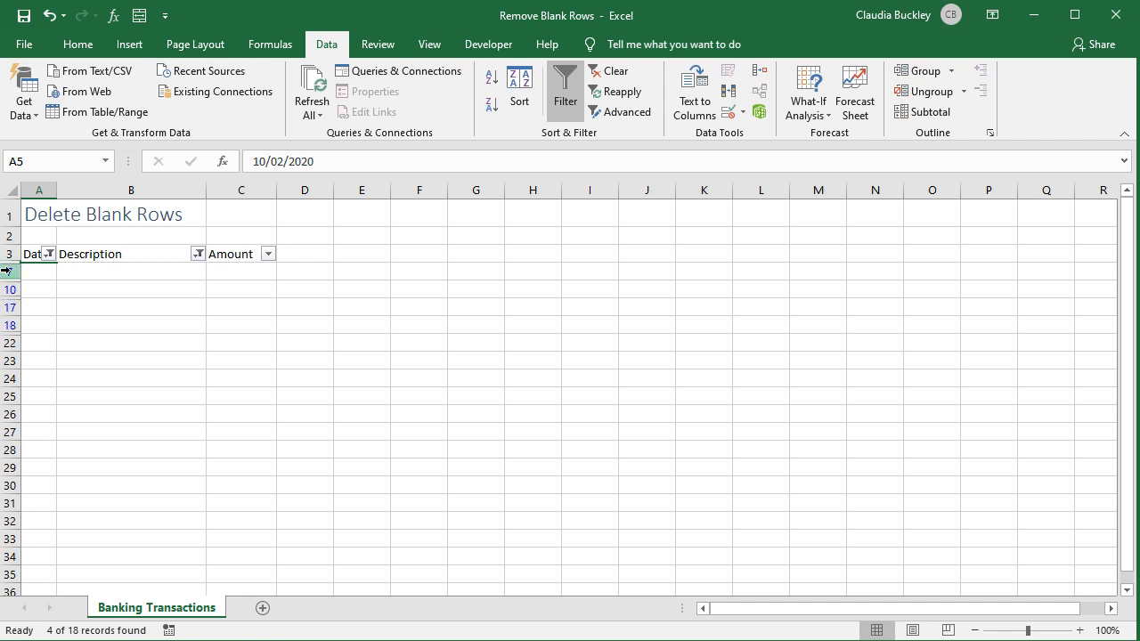
# - Delete the visible blank rows and clear the filter to show the remaining transactions
pyautogui.rightClick(18, 271)
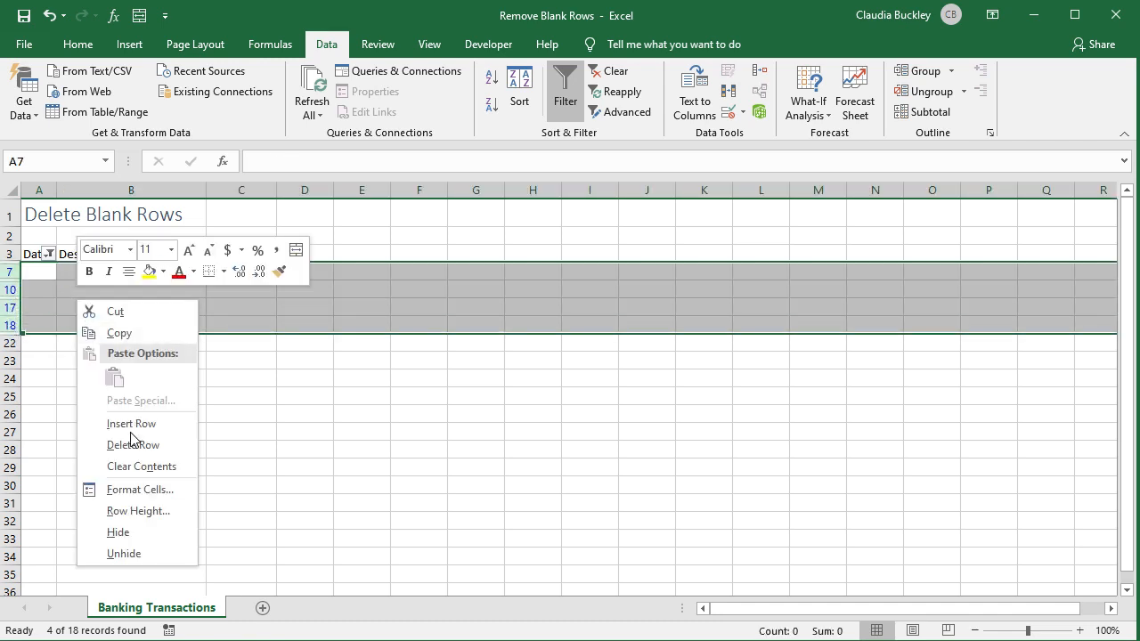
pyautogui.click(132, 445)
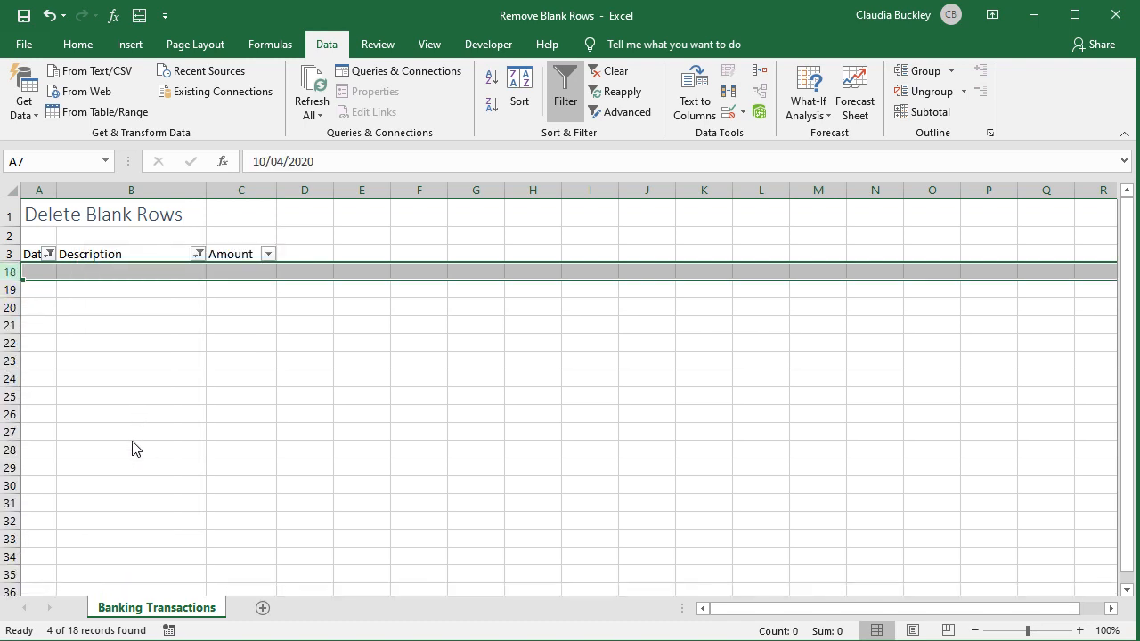
pyautogui.moveTo(188, 358)
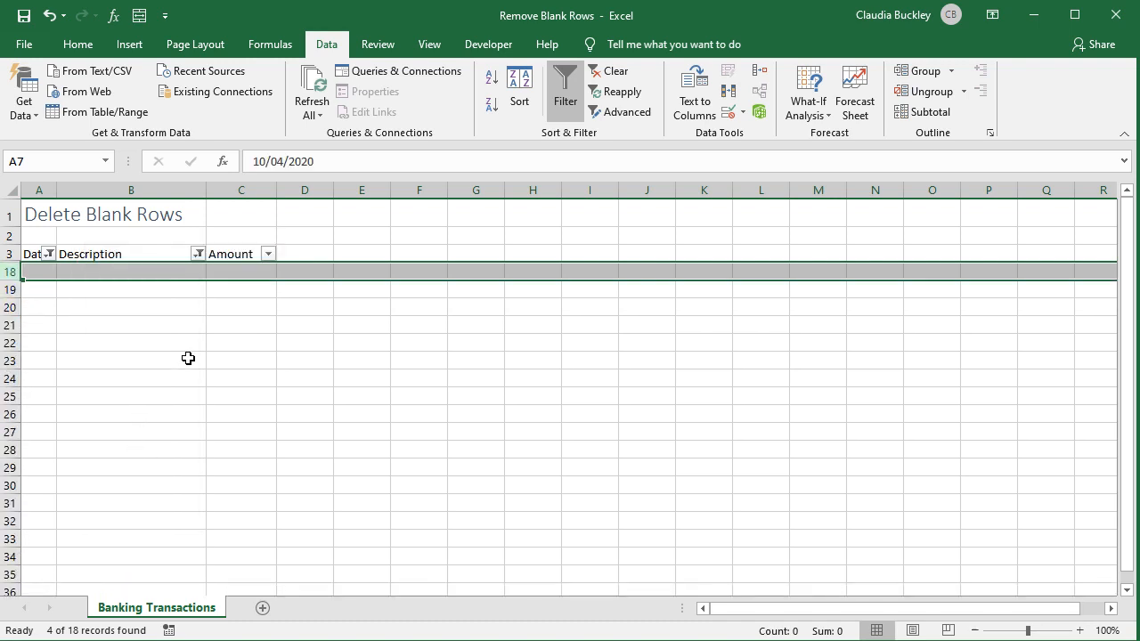
pyautogui.click(130, 288)
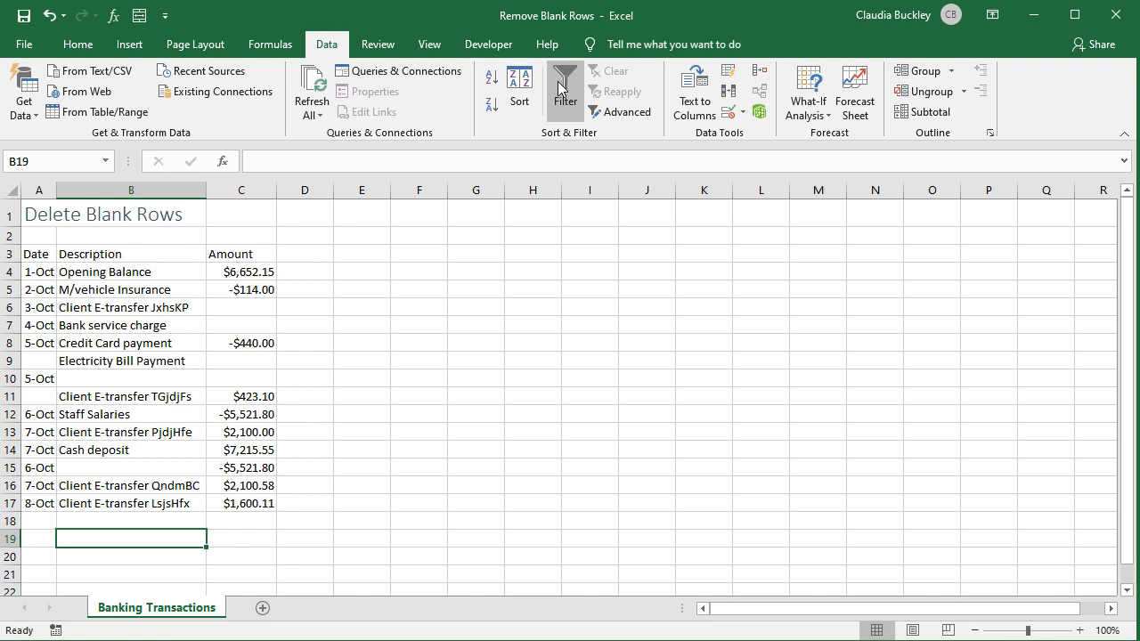
pyautogui.moveTo(506, 249)
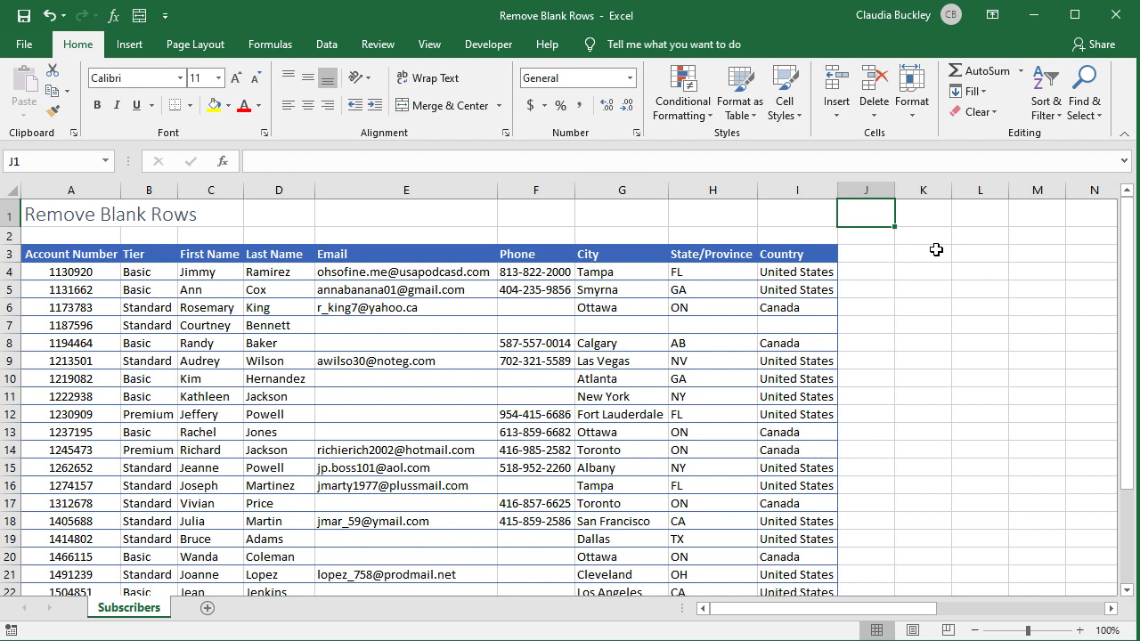
pyautogui.moveTo(780, 219)
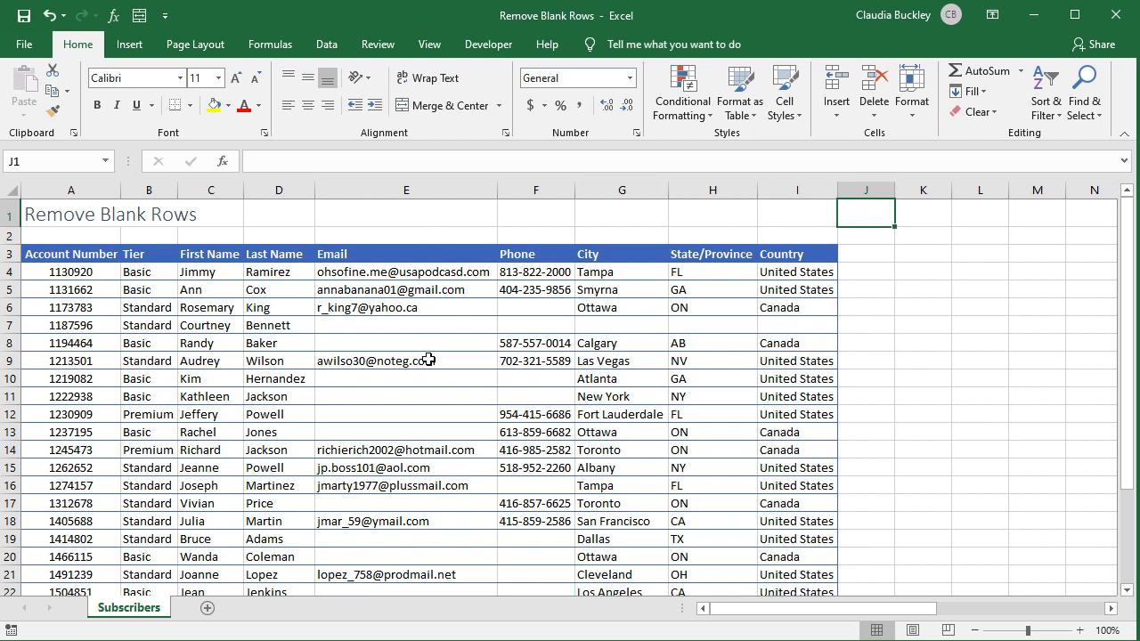
pyautogui.moveTo(547, 324)
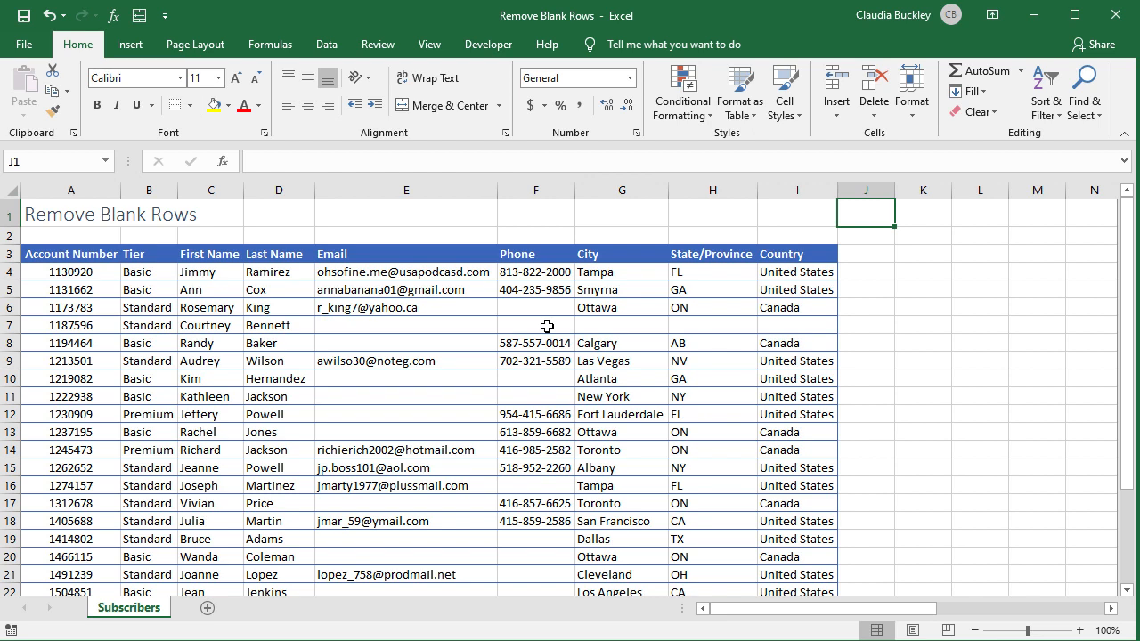
# - Copy the Email and Phone headings from E3:F3 to K3:L3 as criteria headers
pyautogui.click(406, 188)
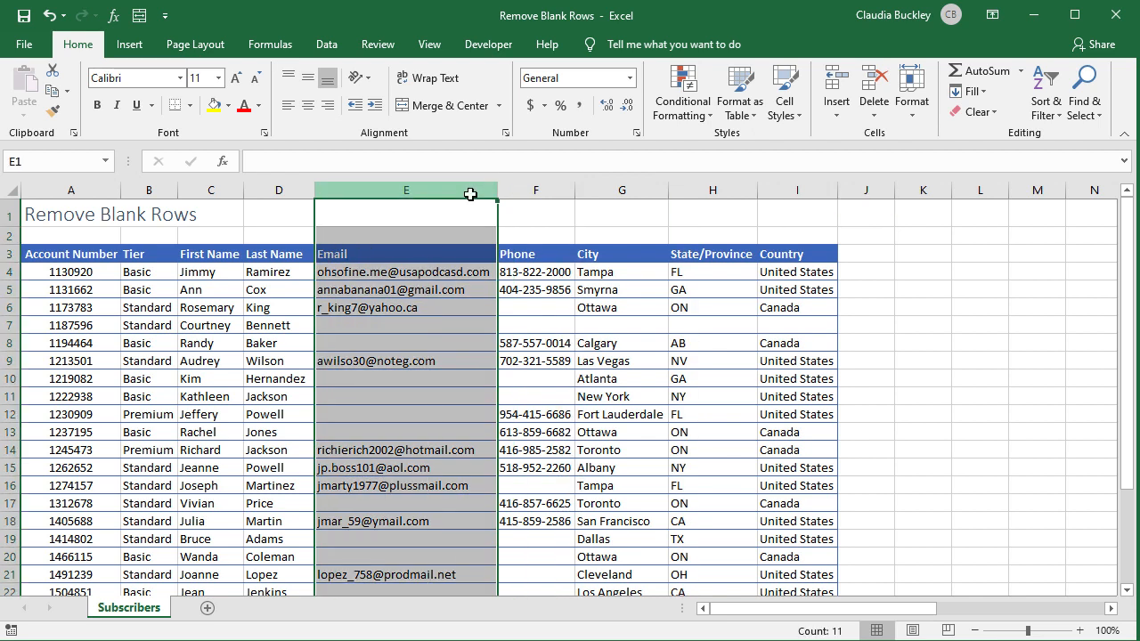
pyautogui.click(534, 189)
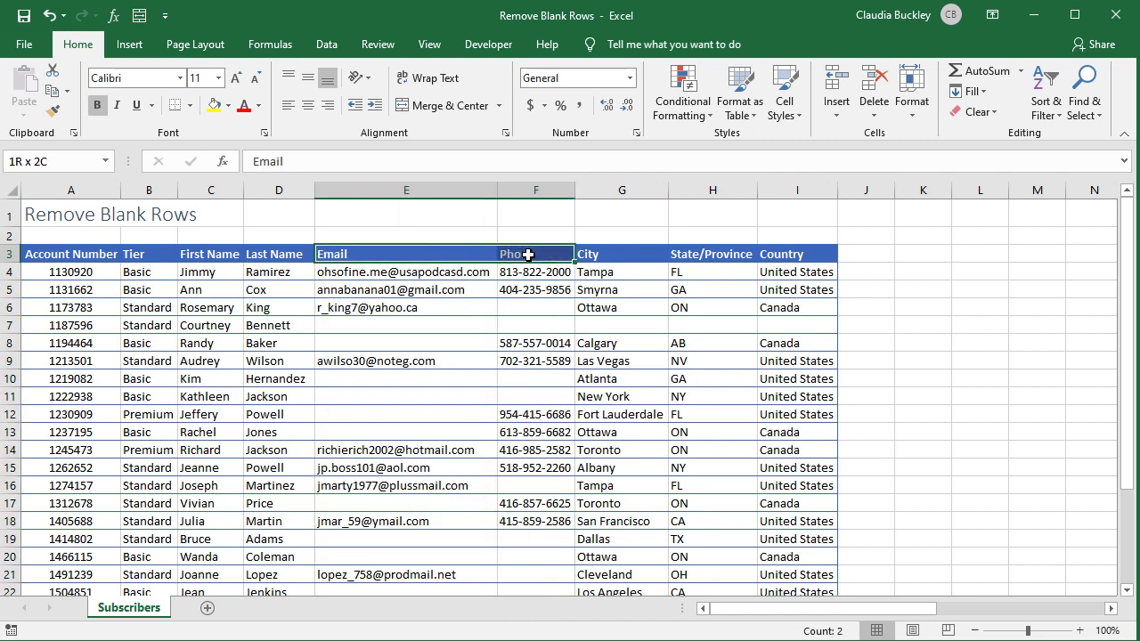
pyautogui.press('ctrl+c')
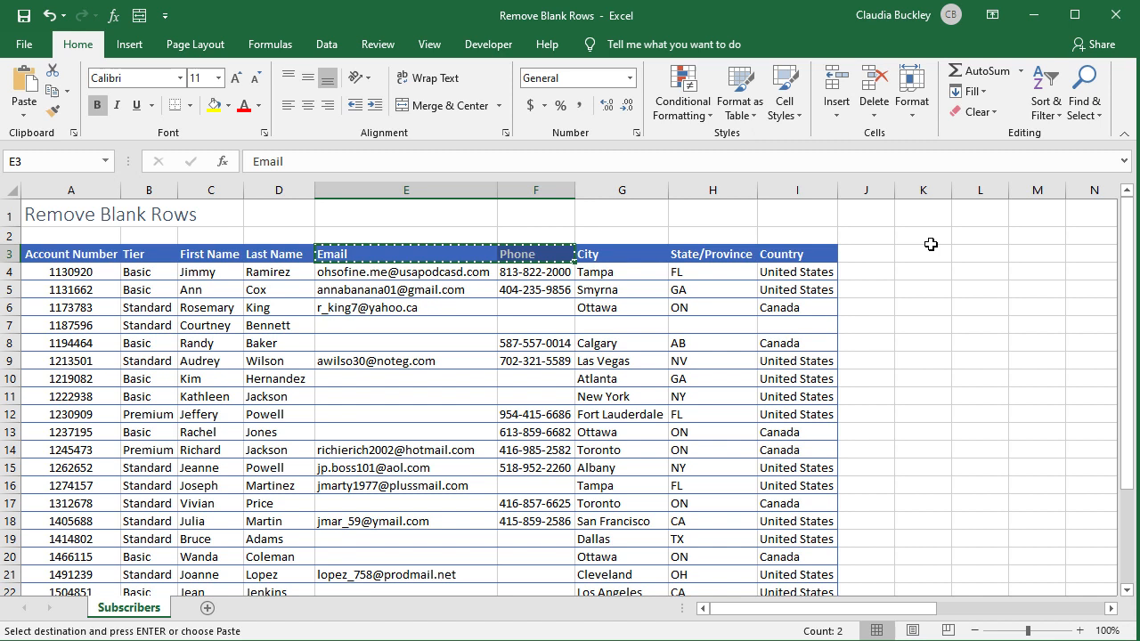
pyautogui.click(923, 253)
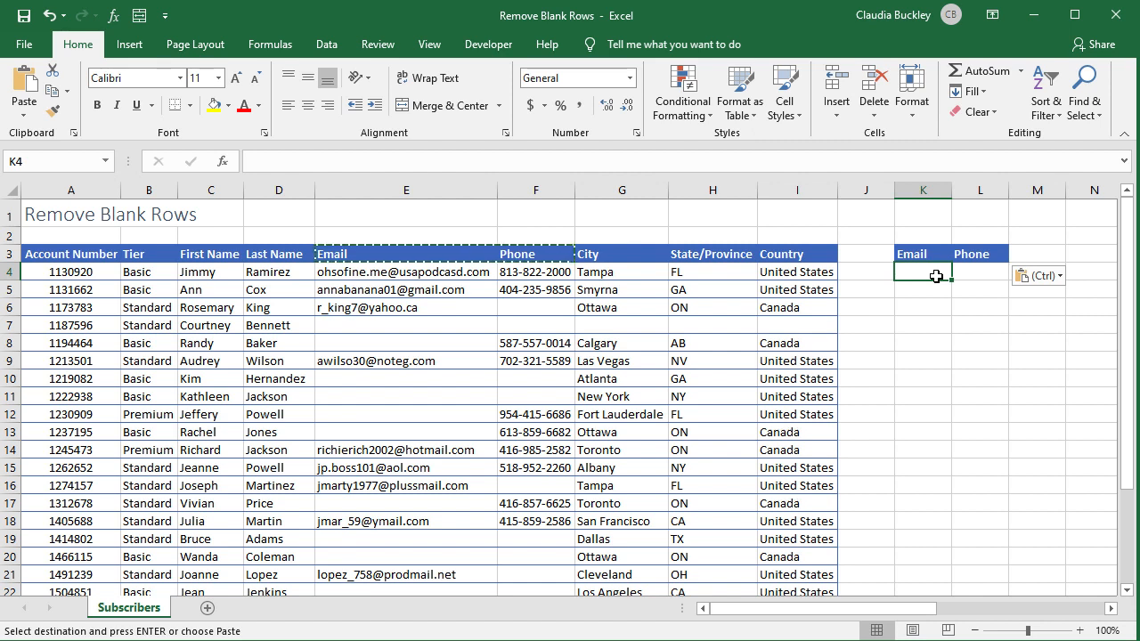
# - Enter <> under Email in K4 and under Phone in L5 as OR criteria
pyautogui.write('<>')
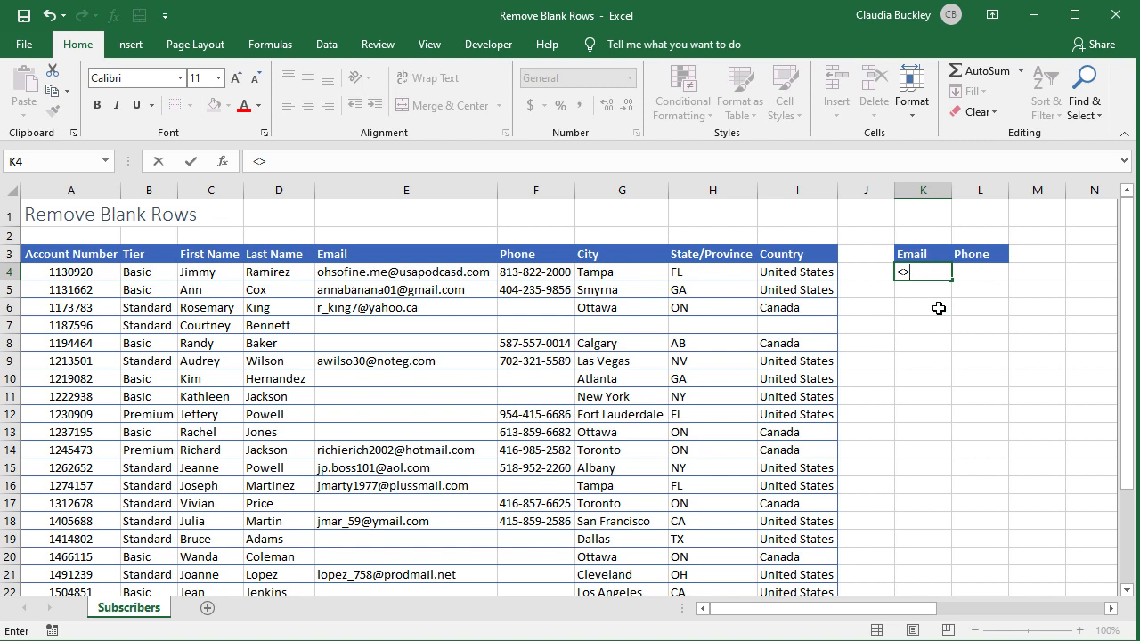
pyautogui.moveTo(975, 288)
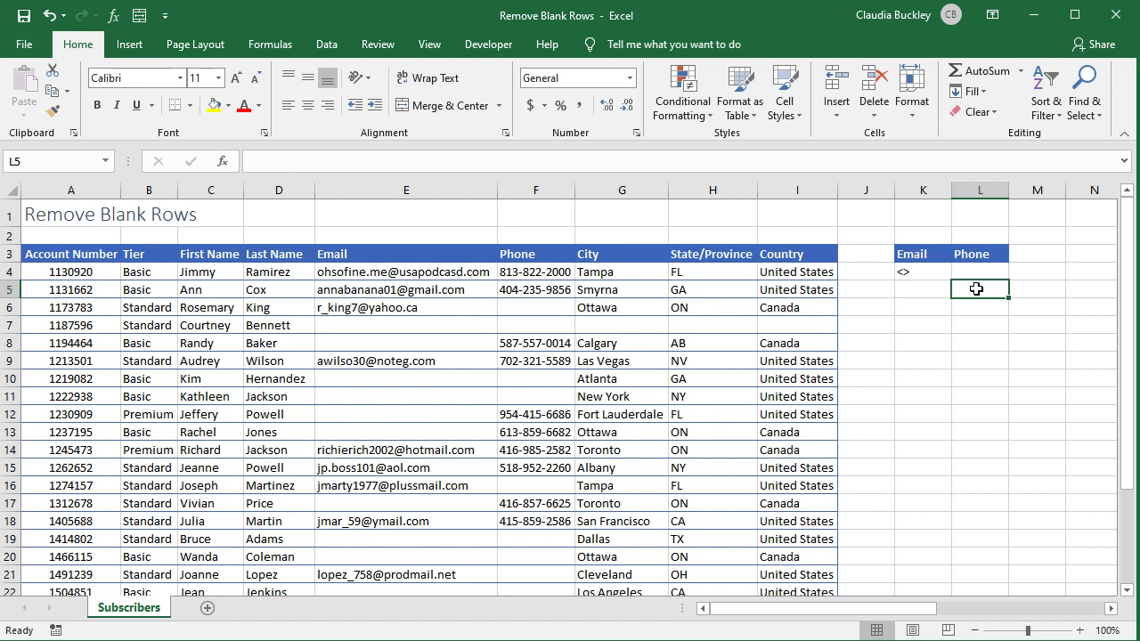
pyautogui.write('<>')
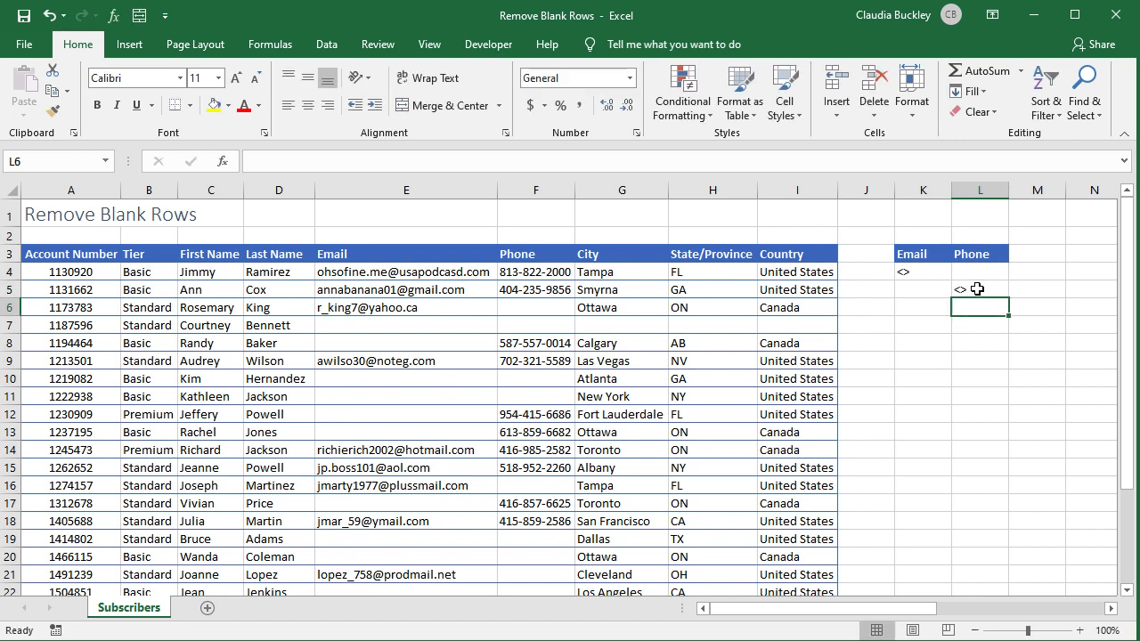
pyautogui.click(922, 324)
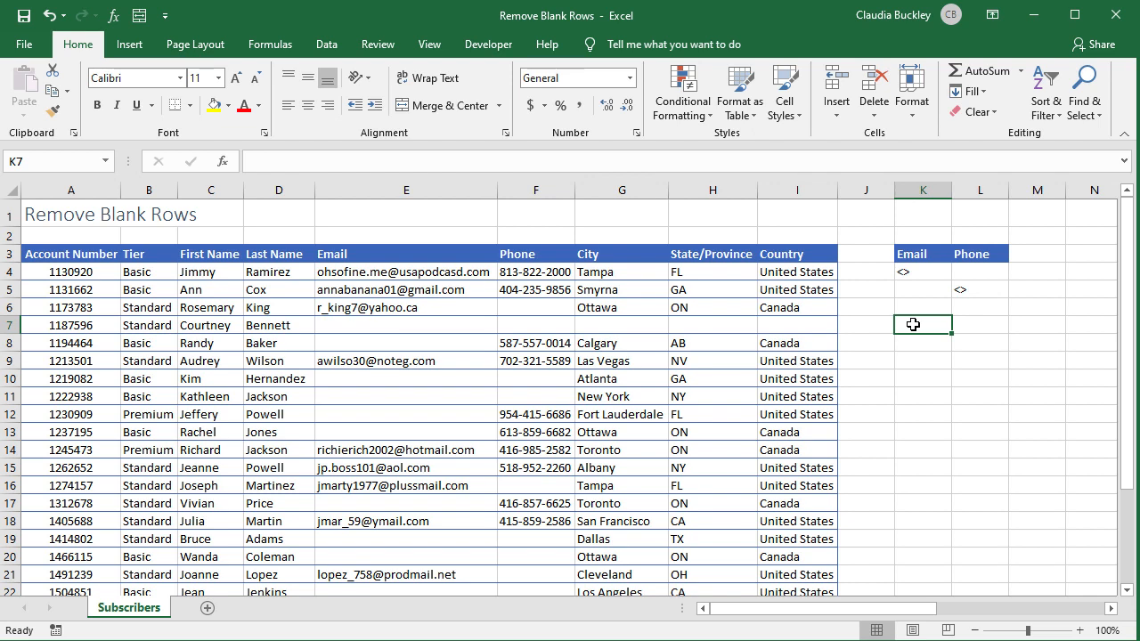
# - Run an Advanced Filter copying list A3:I25 with criteria K3:L5 to K8
pyautogui.click(327, 43)
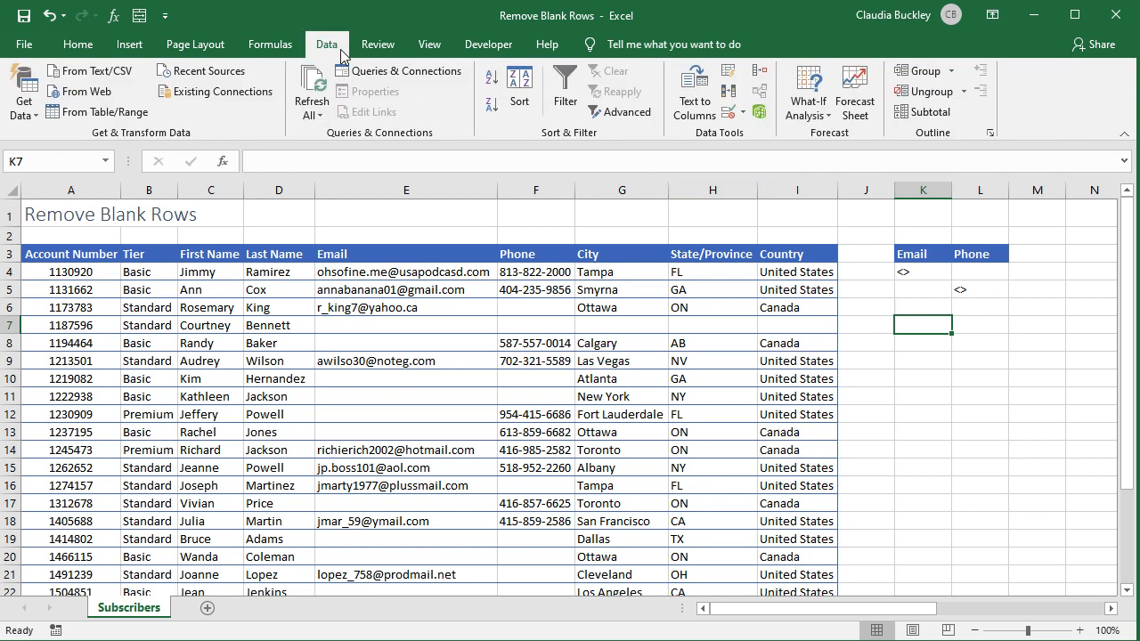
pyautogui.click(620, 111)
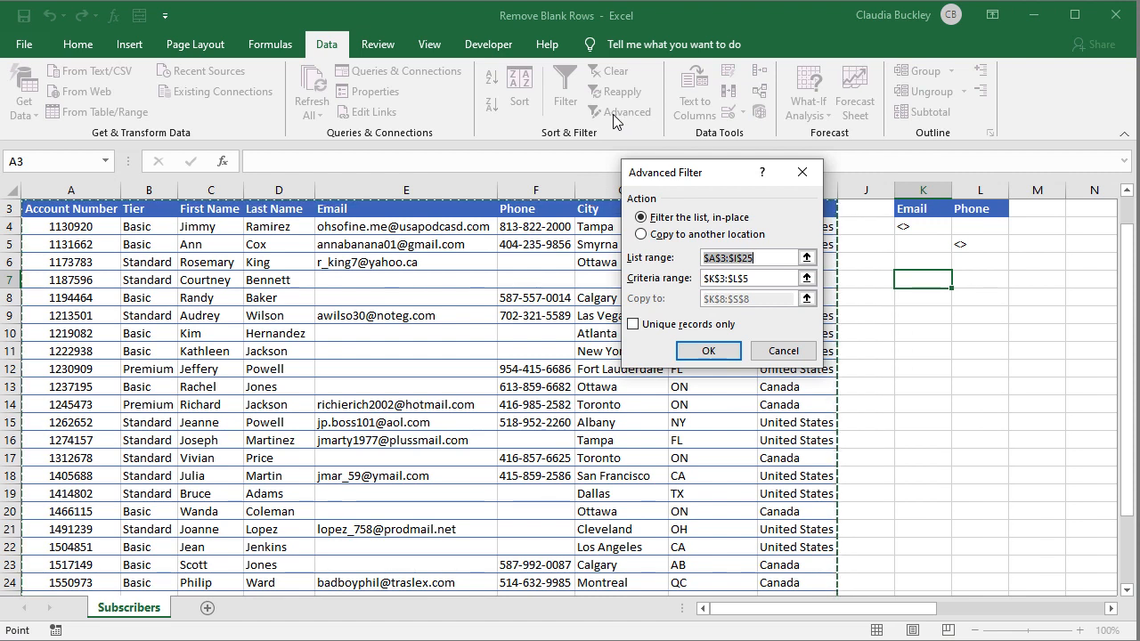
pyautogui.moveTo(709, 175)
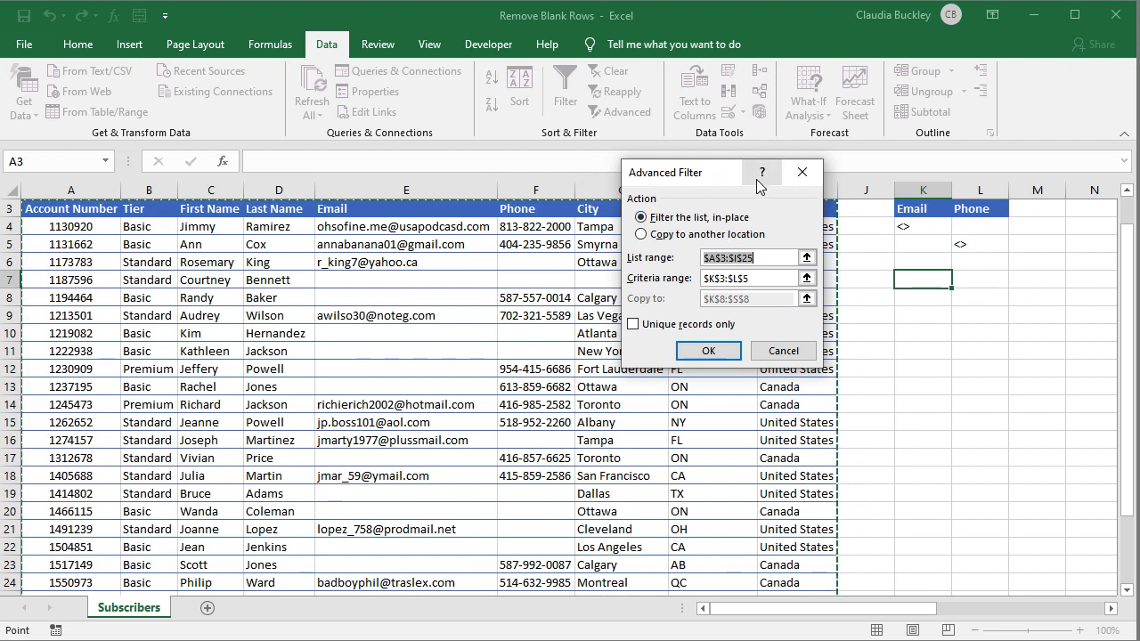
pyautogui.click(641, 235)
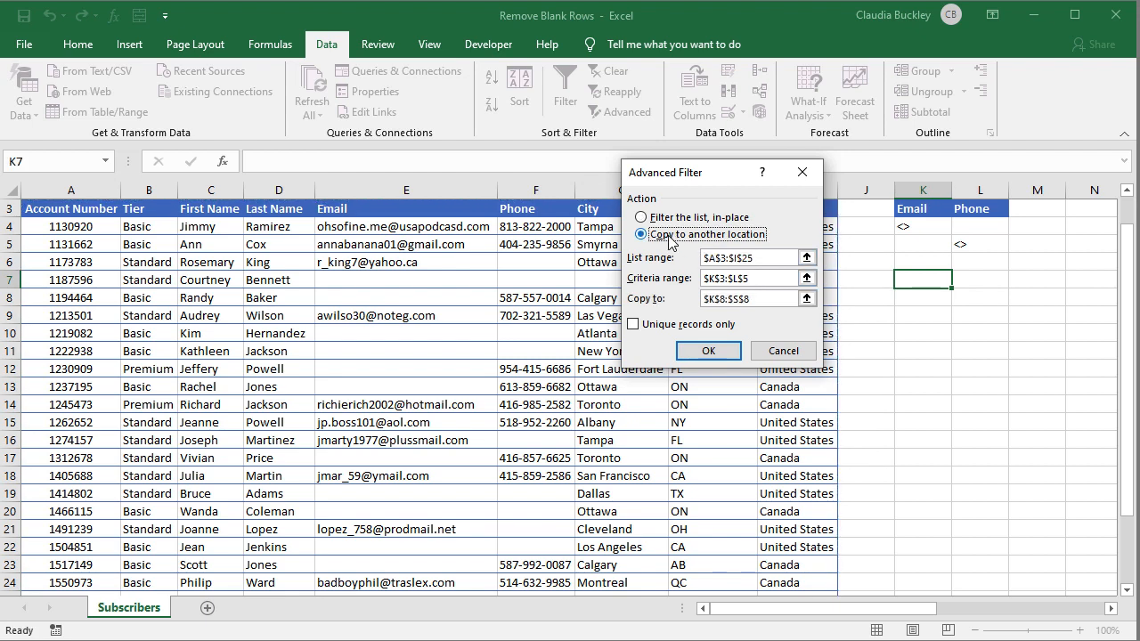
pyautogui.click(805, 257)
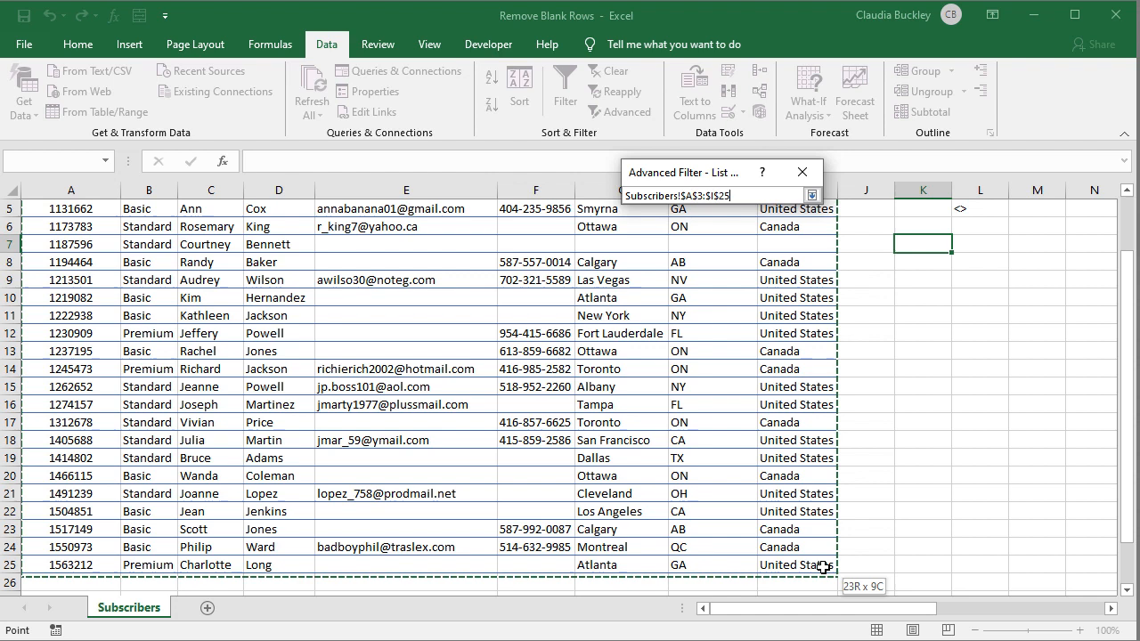
pyautogui.click(810, 194)
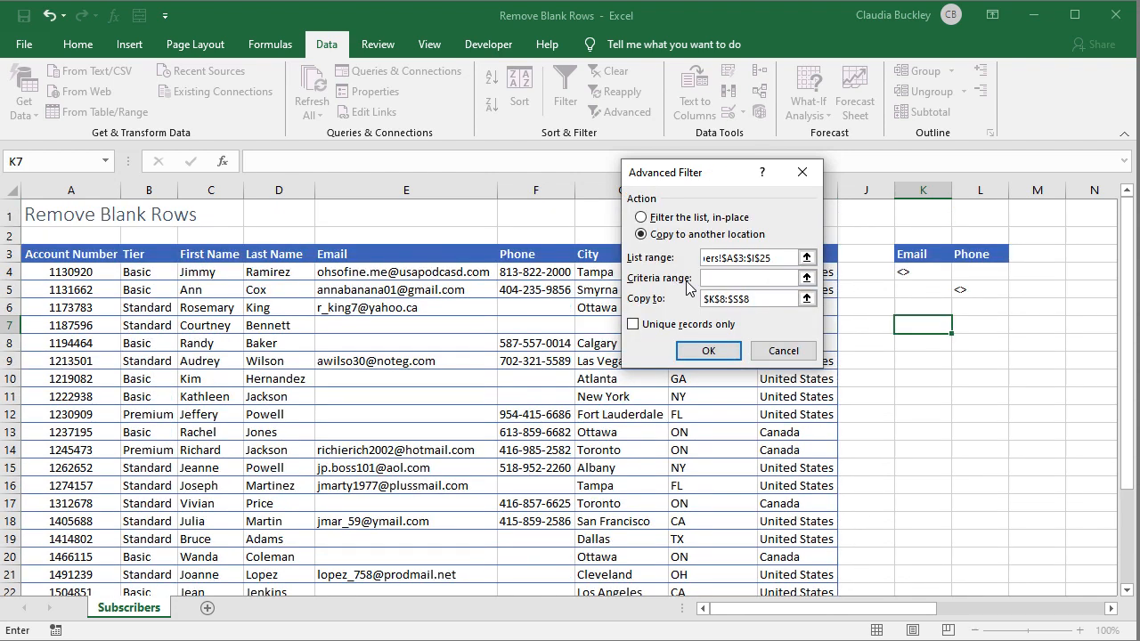
pyautogui.click(923, 253)
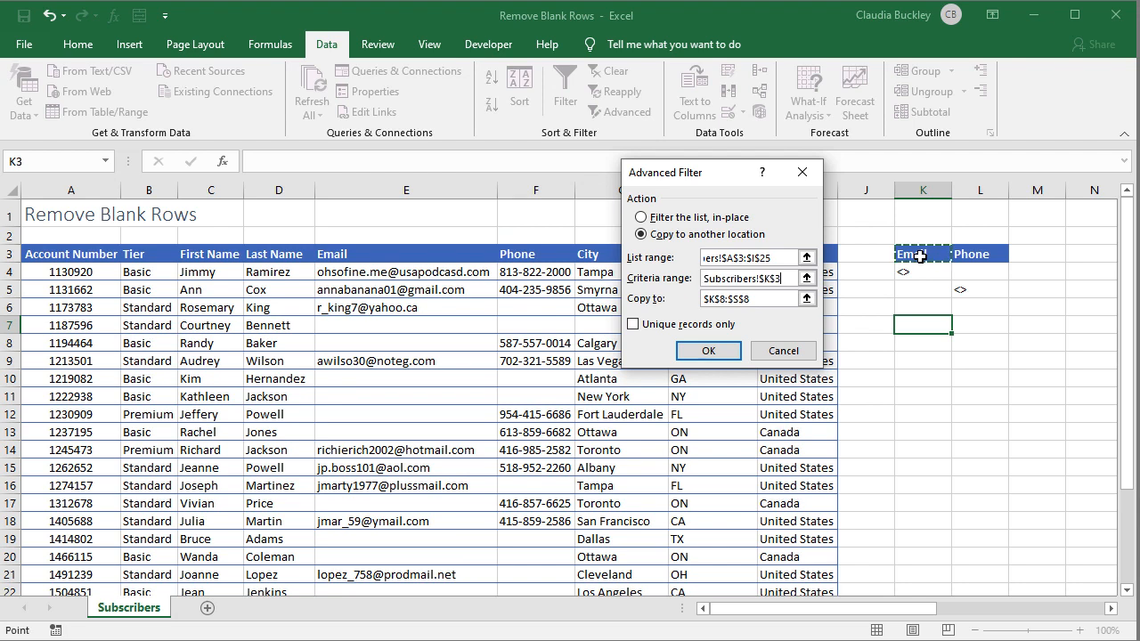
pyautogui.click(806, 278)
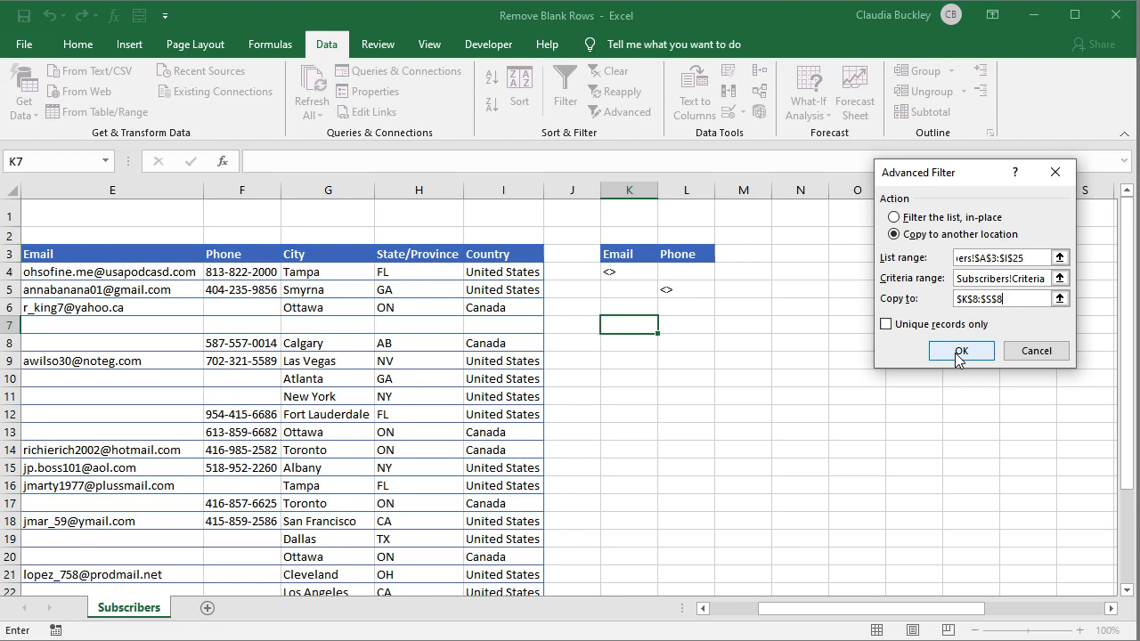
pyautogui.click(960, 350)
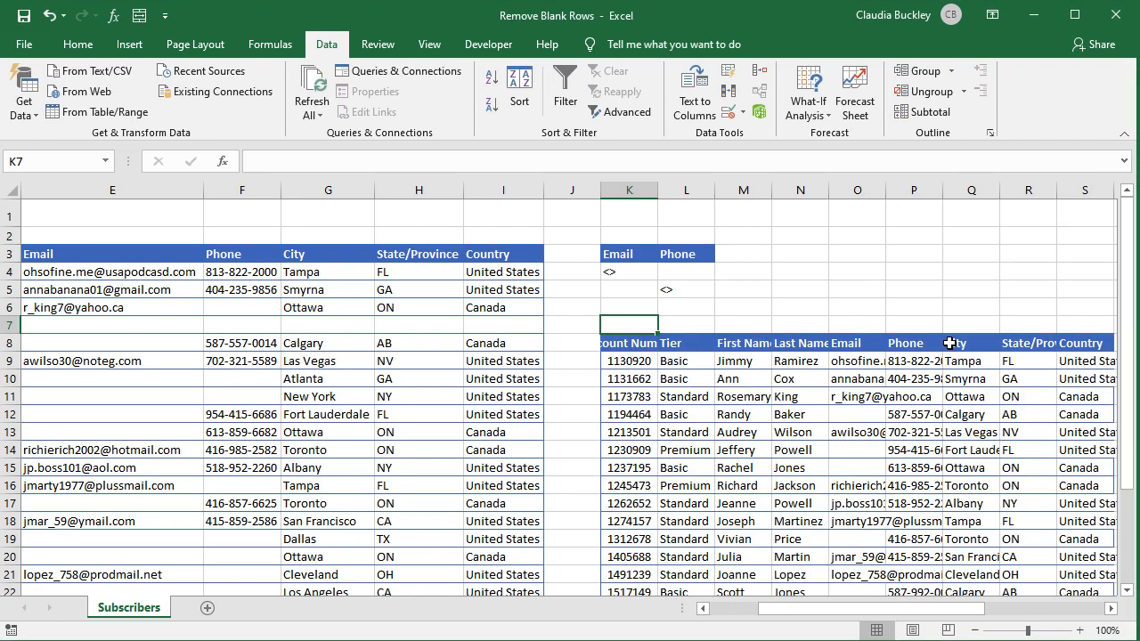
pyautogui.scroll(-3)
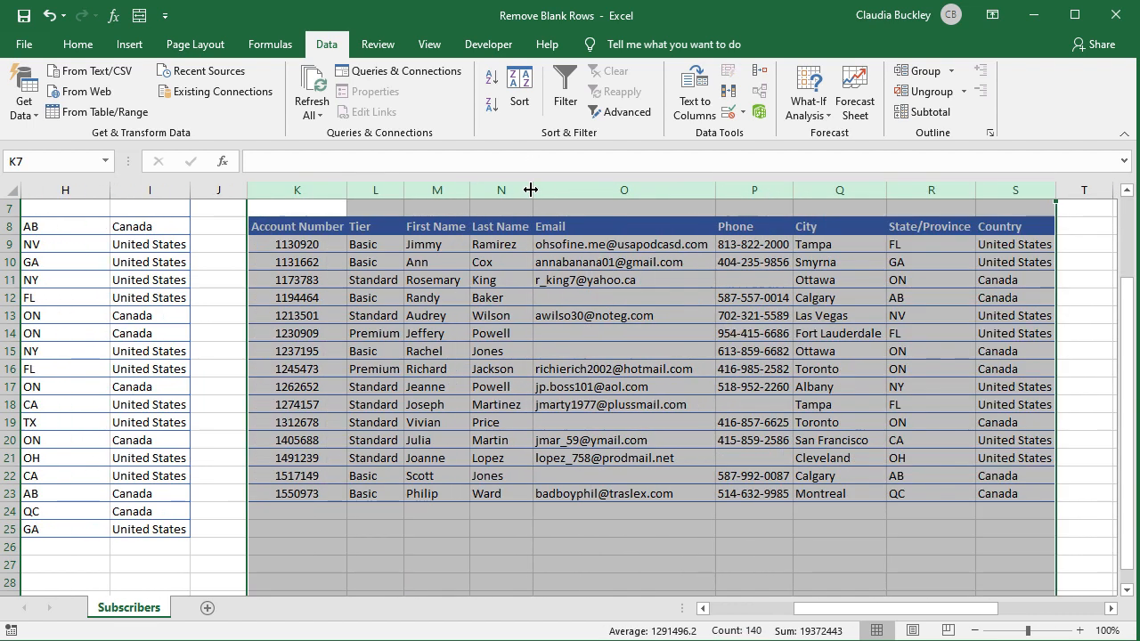
pyautogui.moveTo(398, 324)
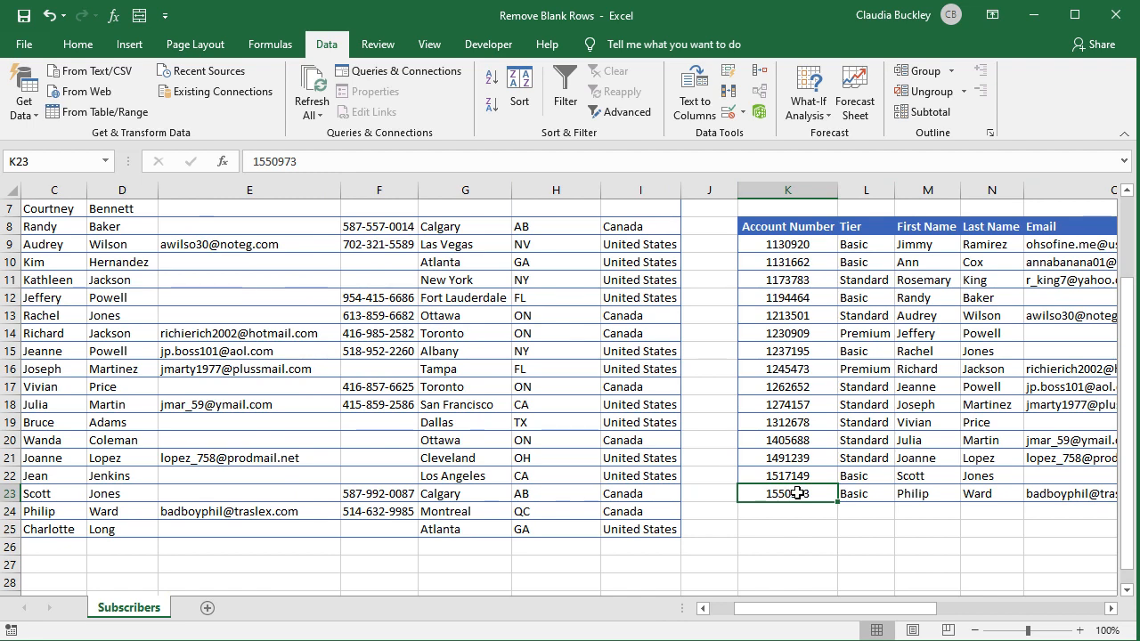
pyautogui.scroll(3)
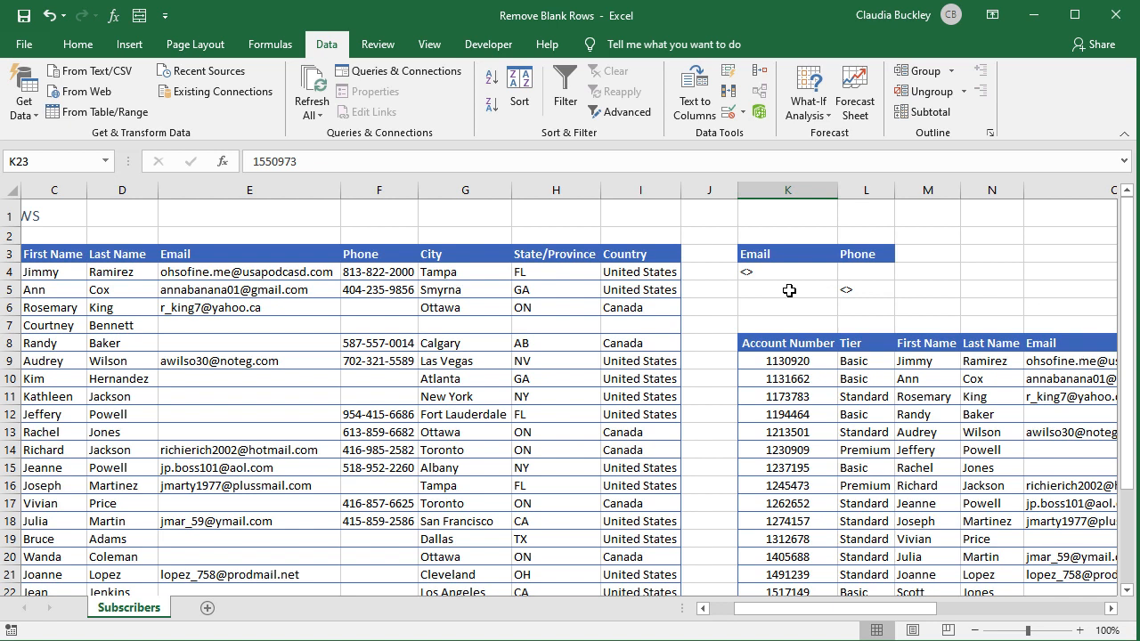
pyautogui.moveTo(823, 327)
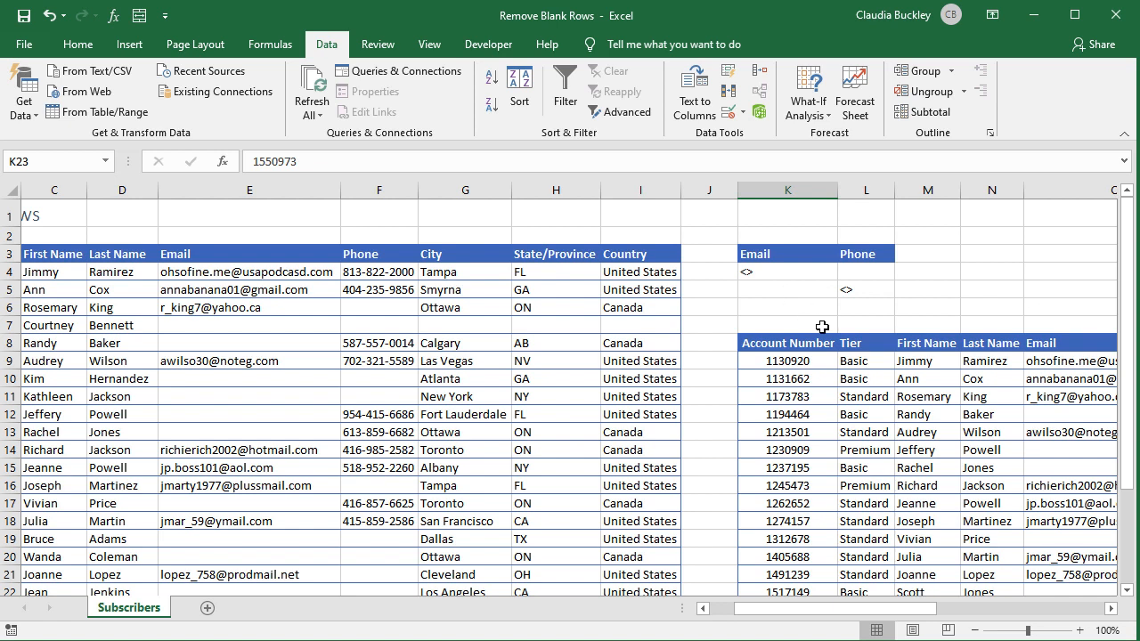